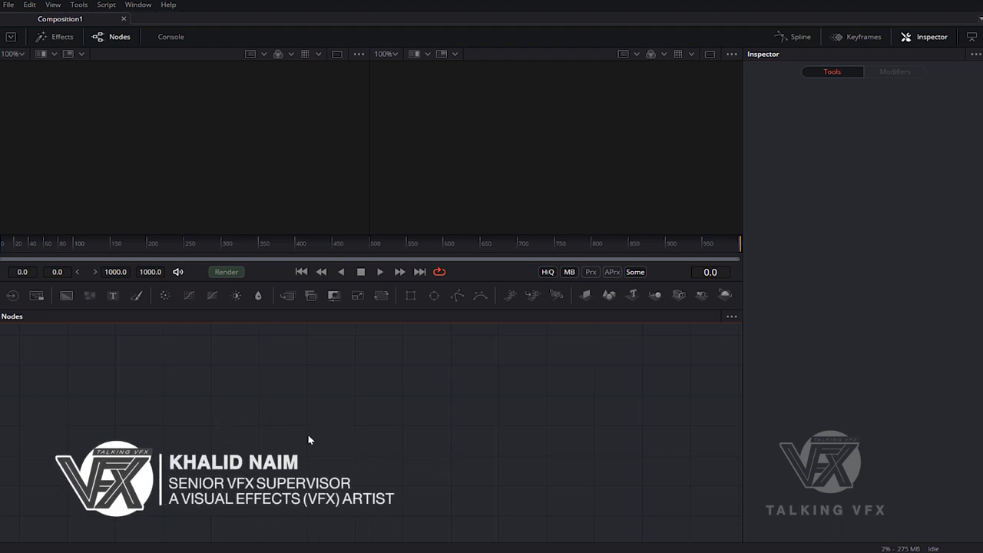
mouse_move(412, 414)
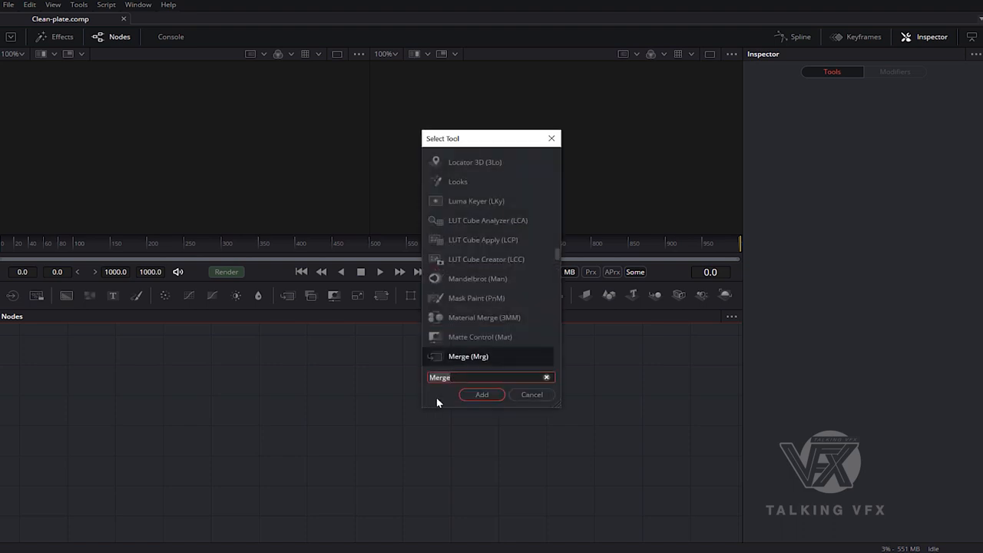
Add two Loader nodes bringing in Green-Screen.png and old_building.jpg.
text(lo)
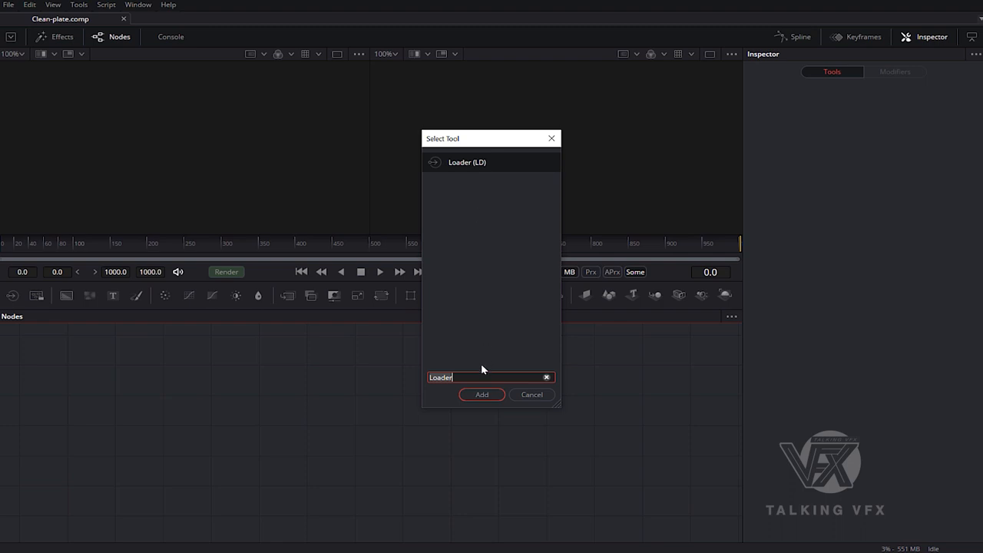
click(481, 395)
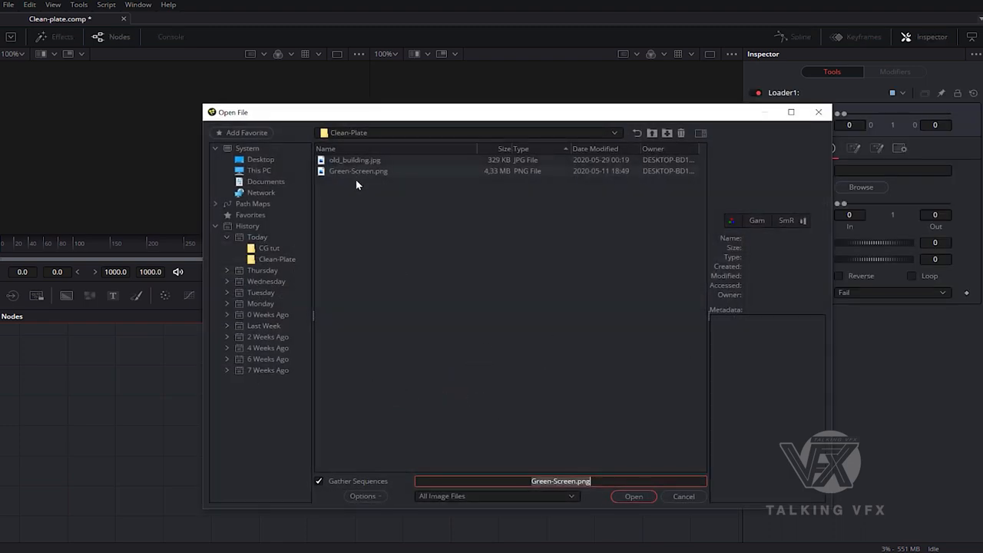
click(360, 170)
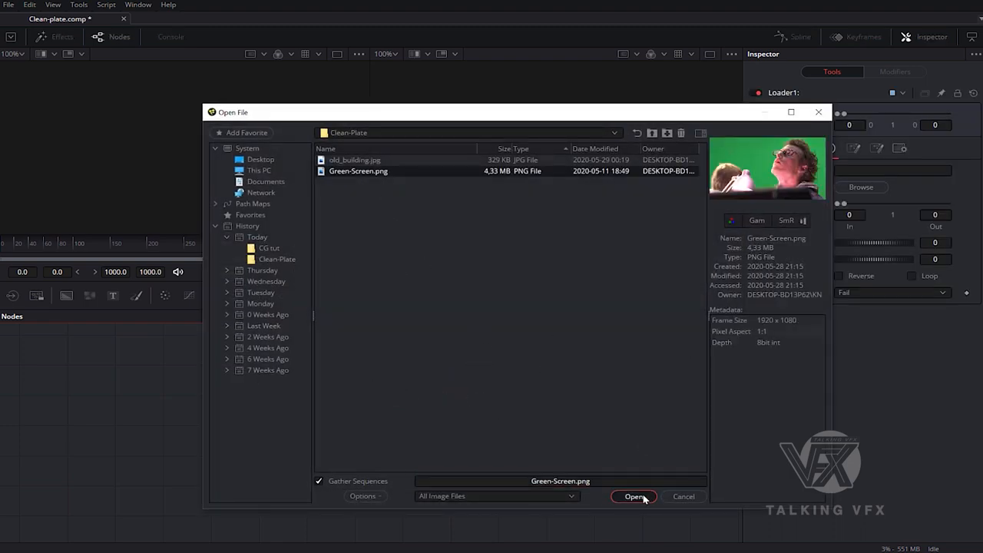
click(639, 497)
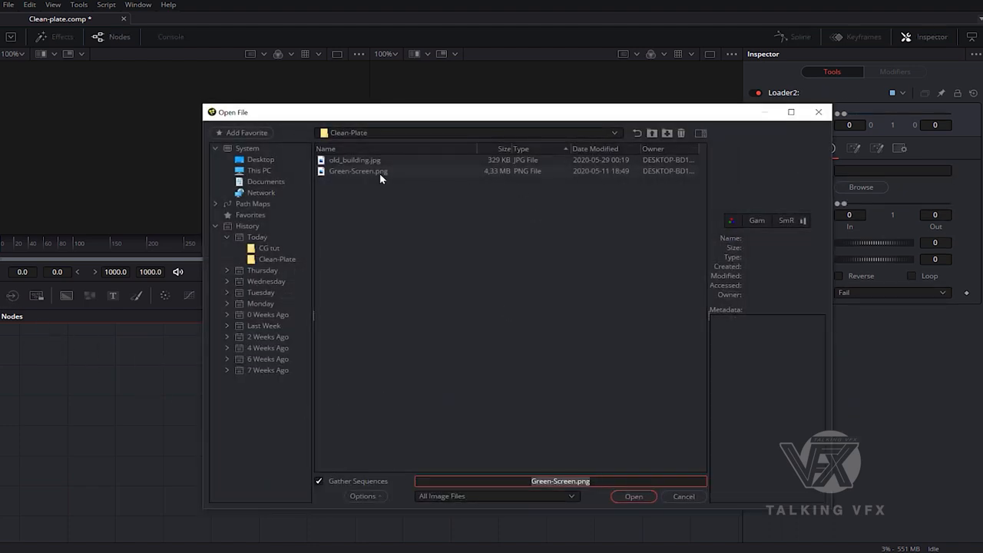
click(354, 160)
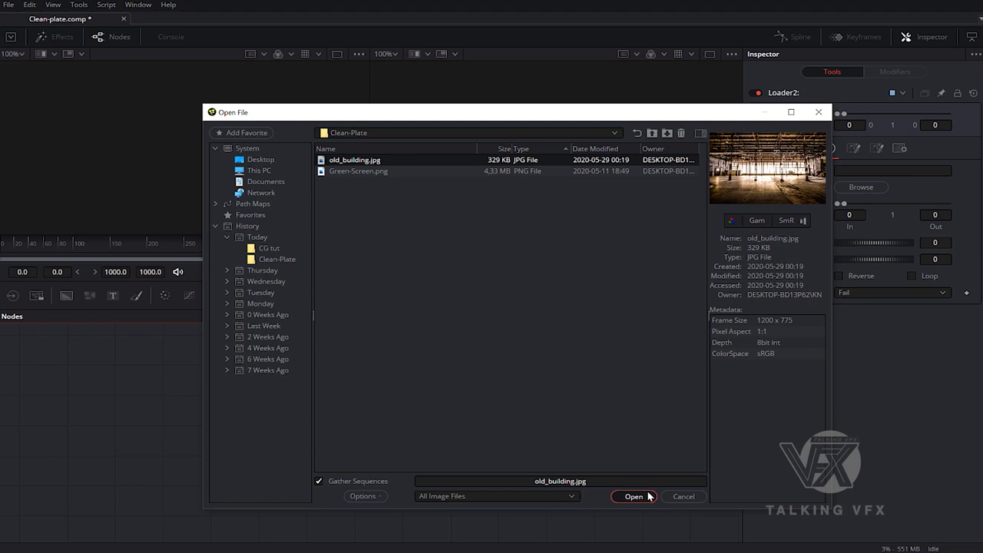
click(633, 497)
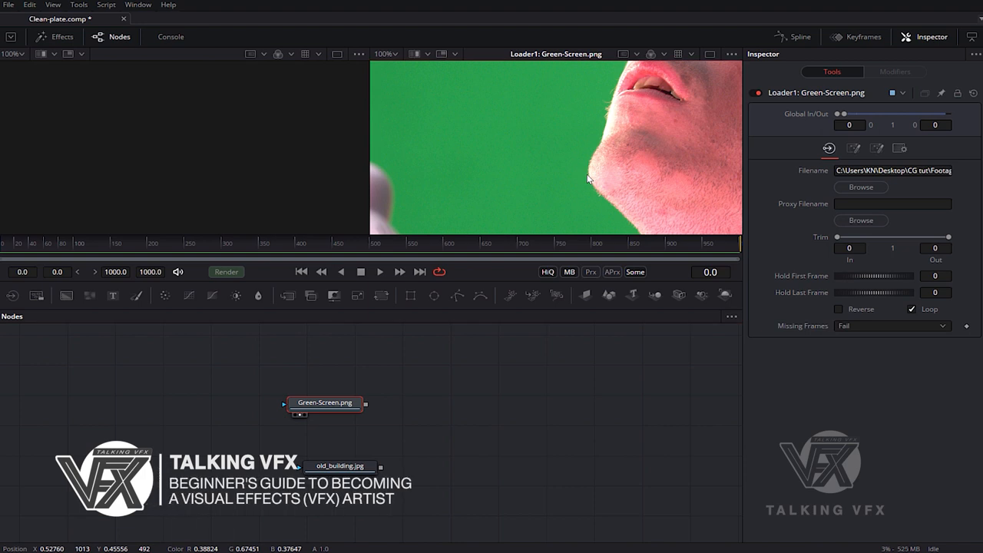
Show the green-screen and warehouse plates in the two viewers and move both loaders left.
click(337, 464)
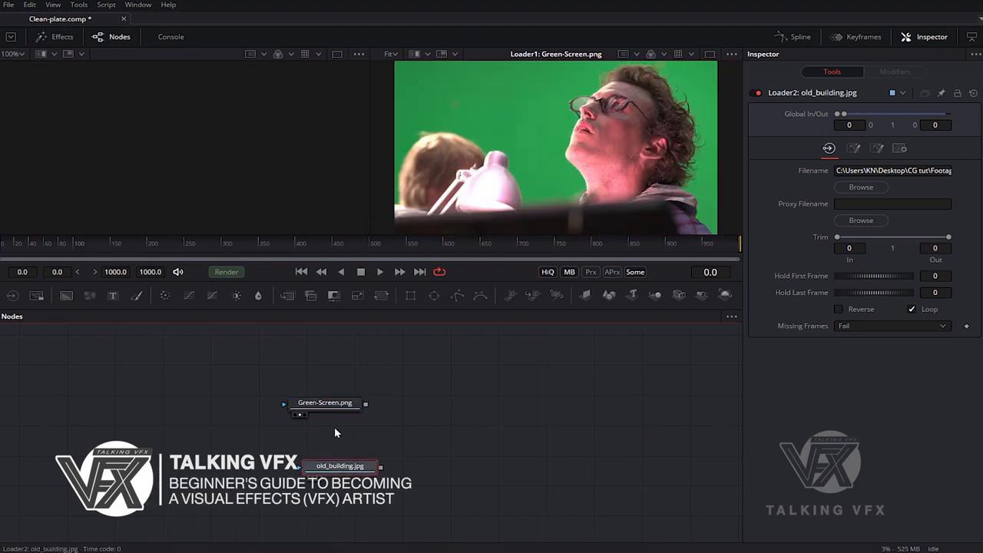
click(338, 465)
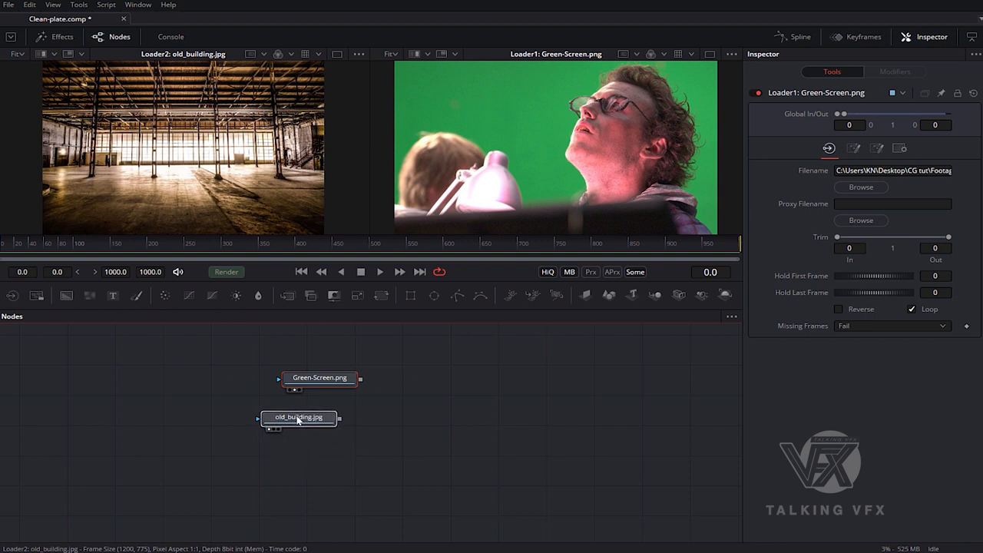
click(319, 378)
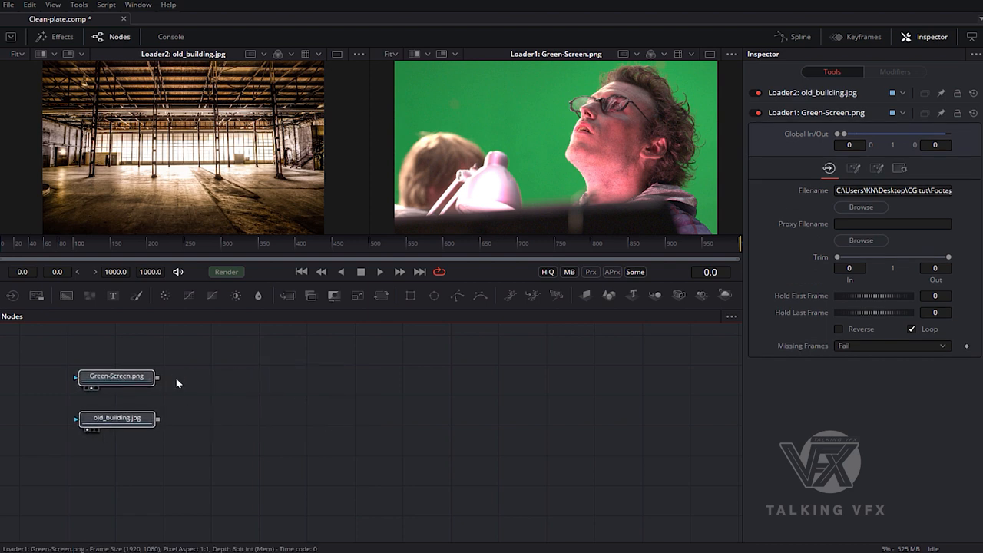
click(117, 377)
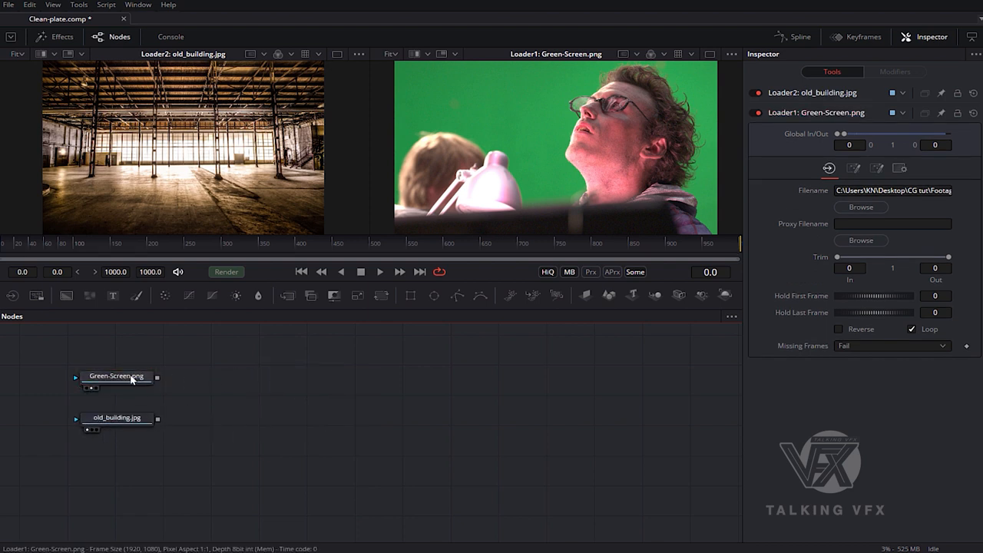
click(117, 375)
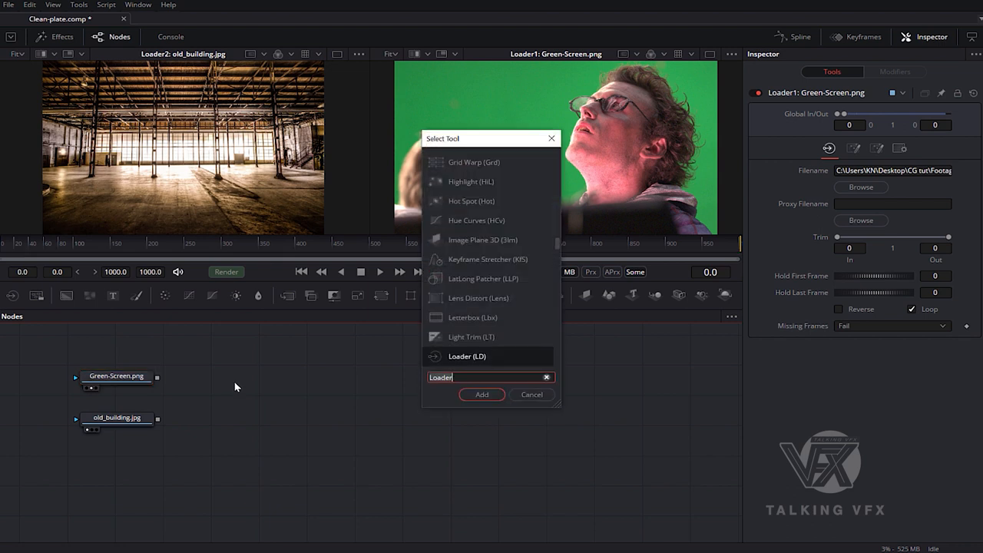
Add a Clean Plate node fed by the Green-Screen.png loader, sampling the green backdrop.
text(cl)
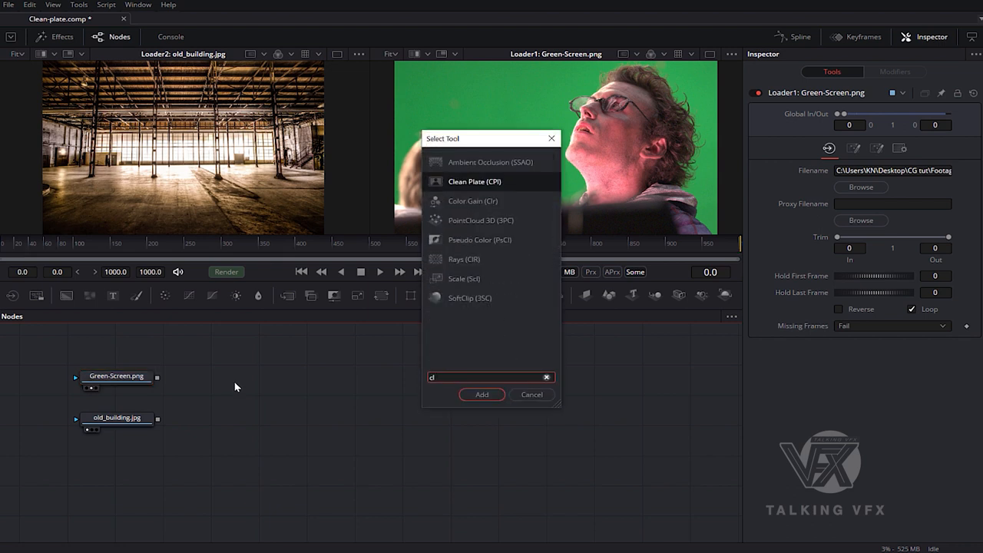
text(Clean Plate)
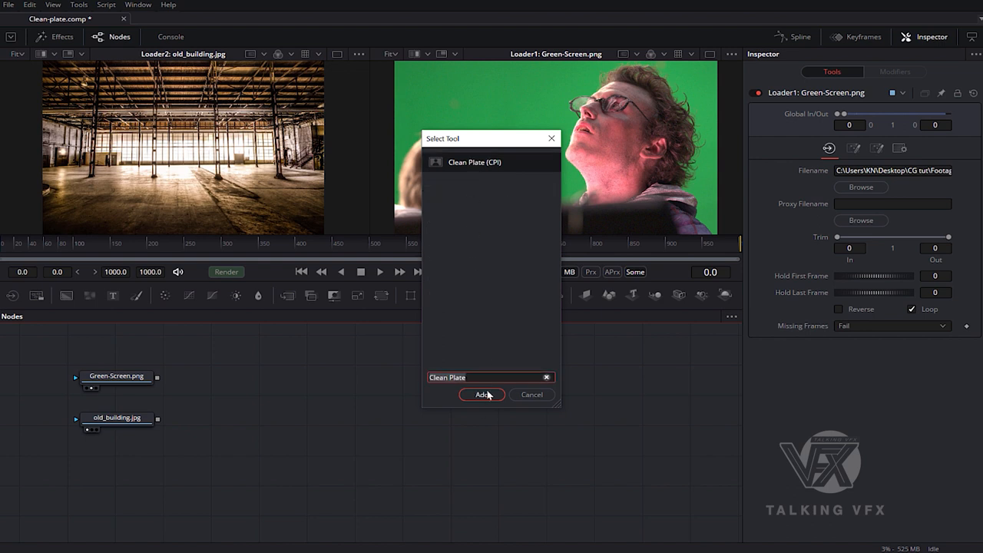
click(481, 395)
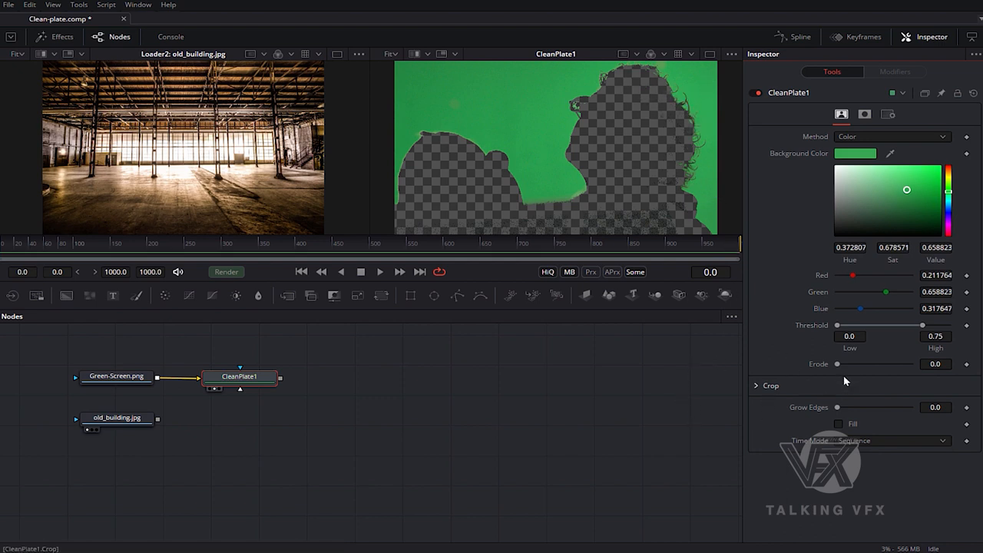
On CleanPlate1 raise Erode slightly, set Grow Edges to about 0.18 and enable Fill.
drag(839, 362, 885, 363)
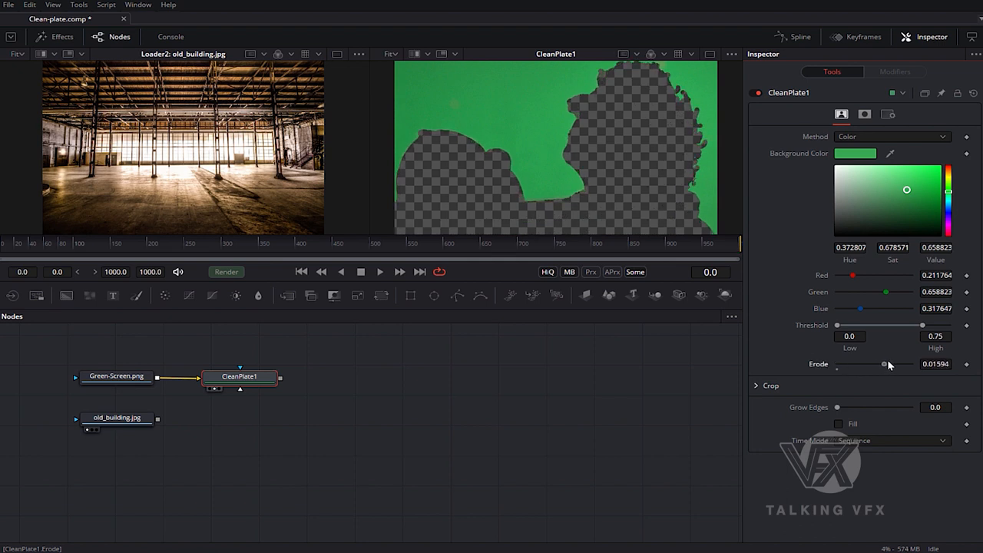
drag(838, 407, 864, 407)
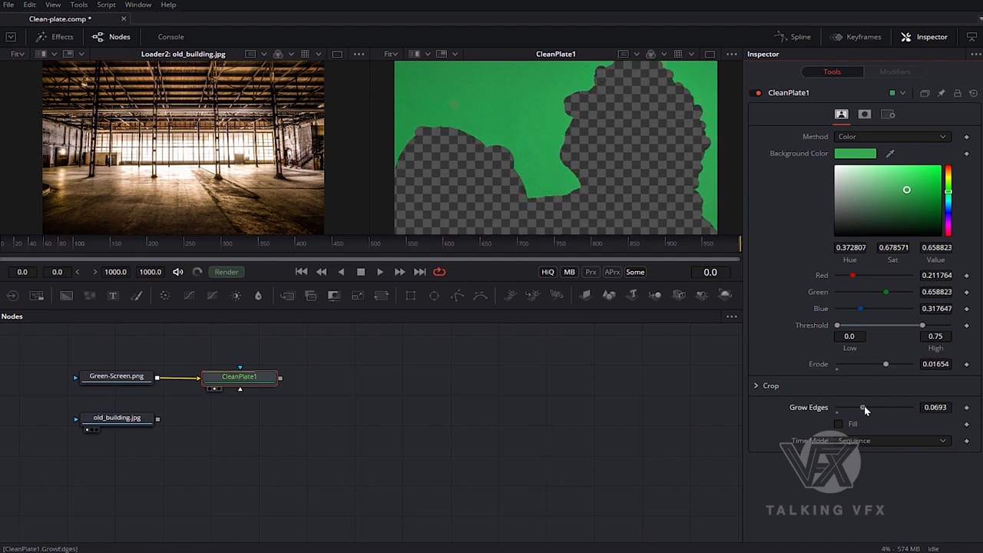
drag(864, 407, 888, 407)
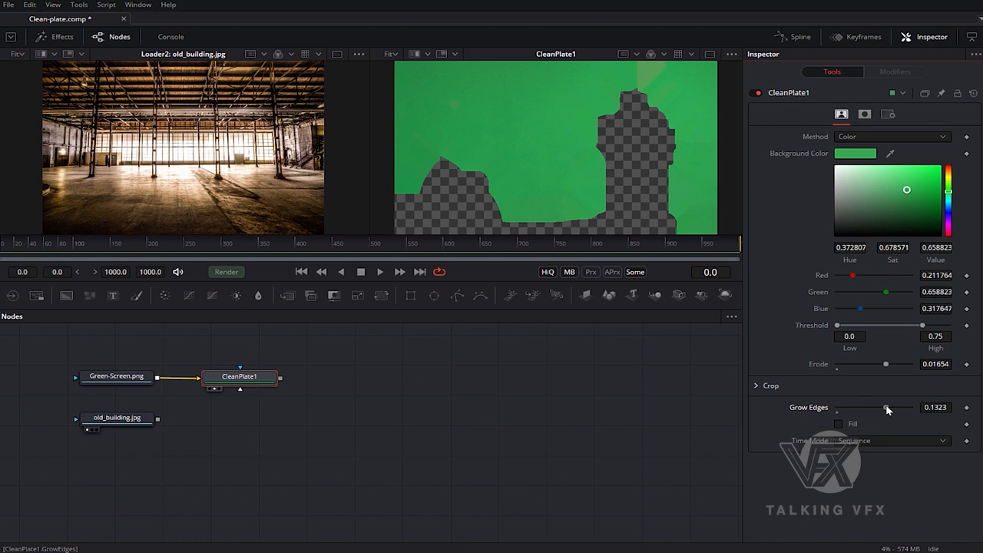
drag(888, 407, 906, 407)
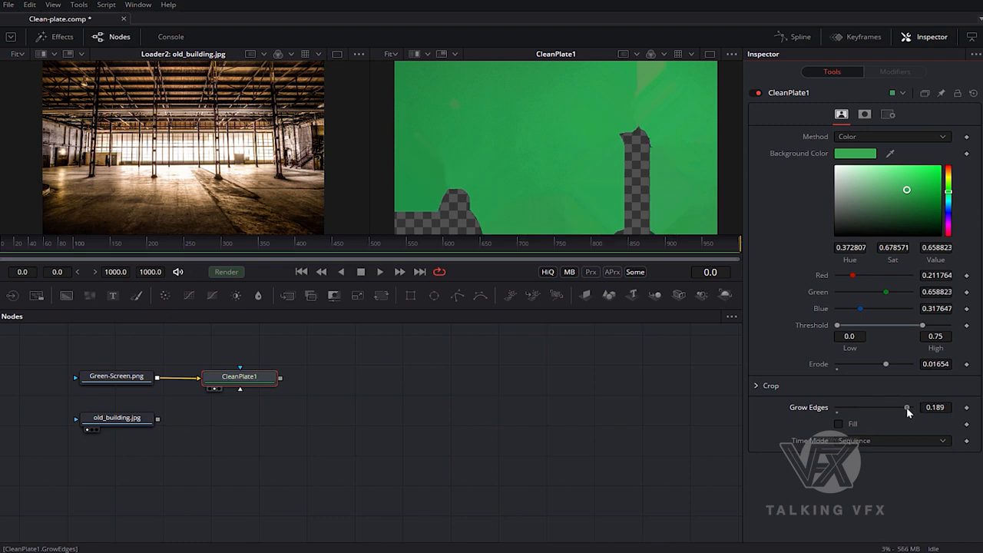
drag(907, 407, 903, 407)
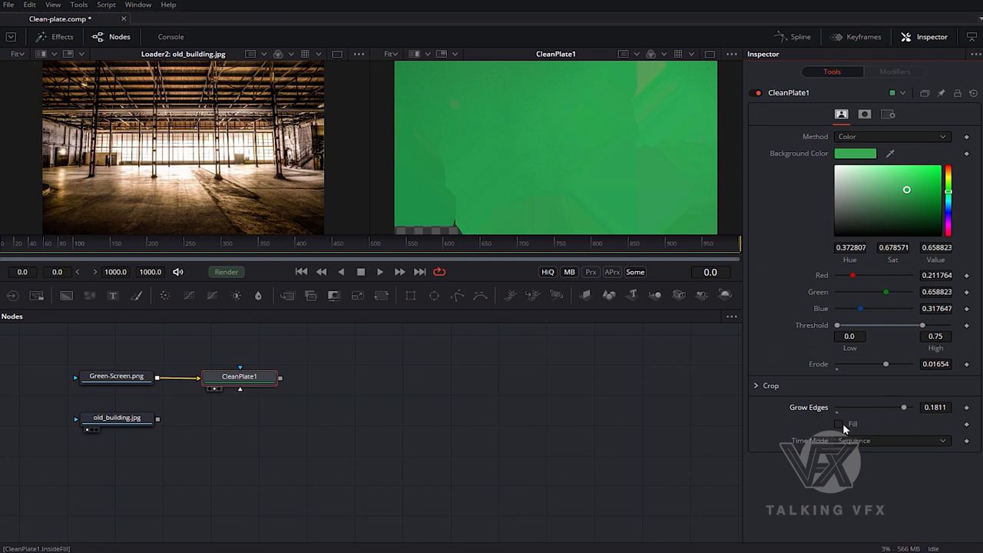
click(841, 424)
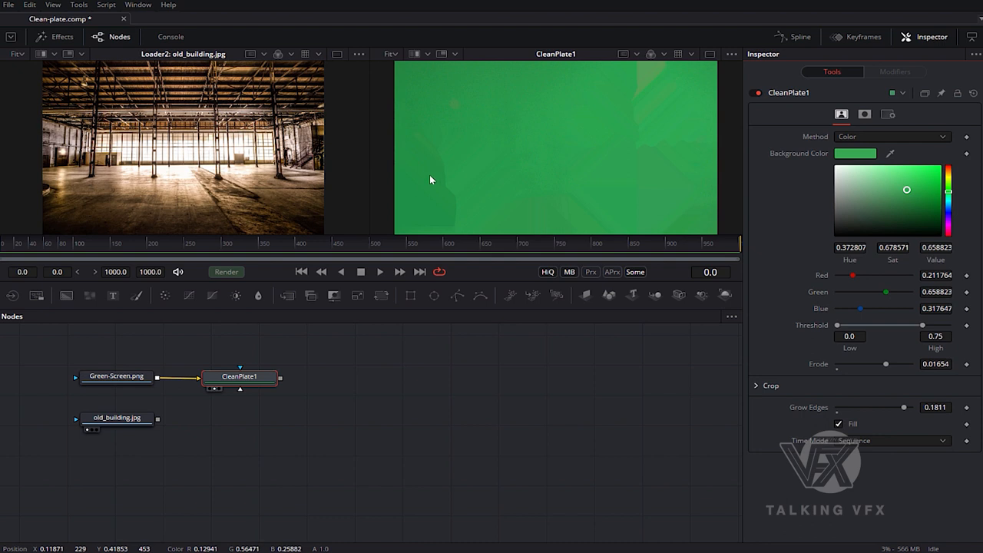
click(248, 378)
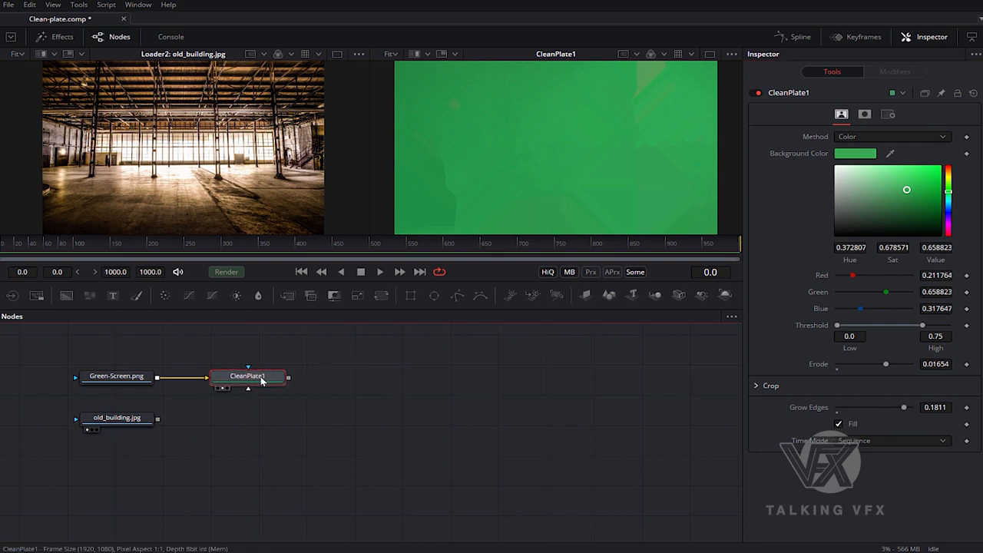
mouse_move(560, 381)
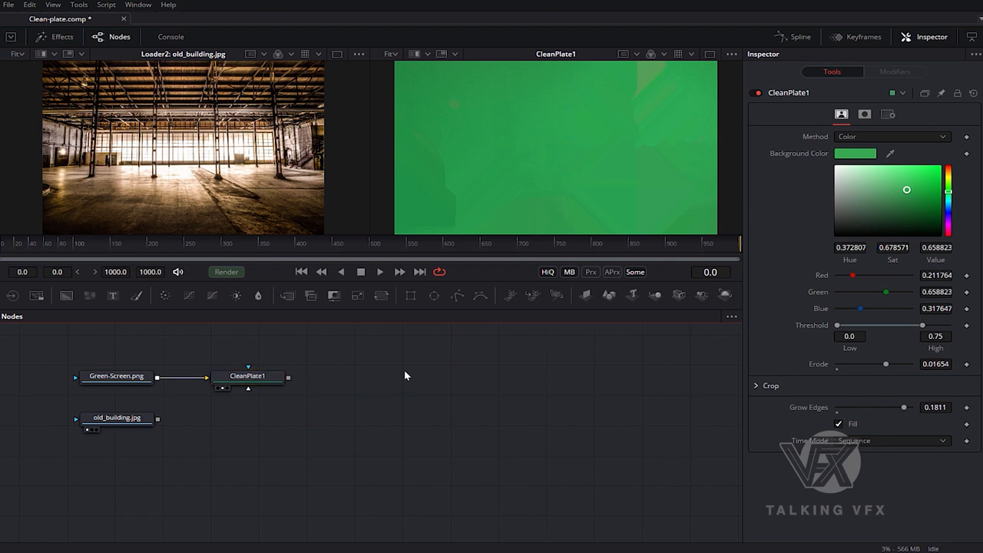
Add Blur1 after CleanPlate1 and raise its Blur Size to about 37.8.
text(b)
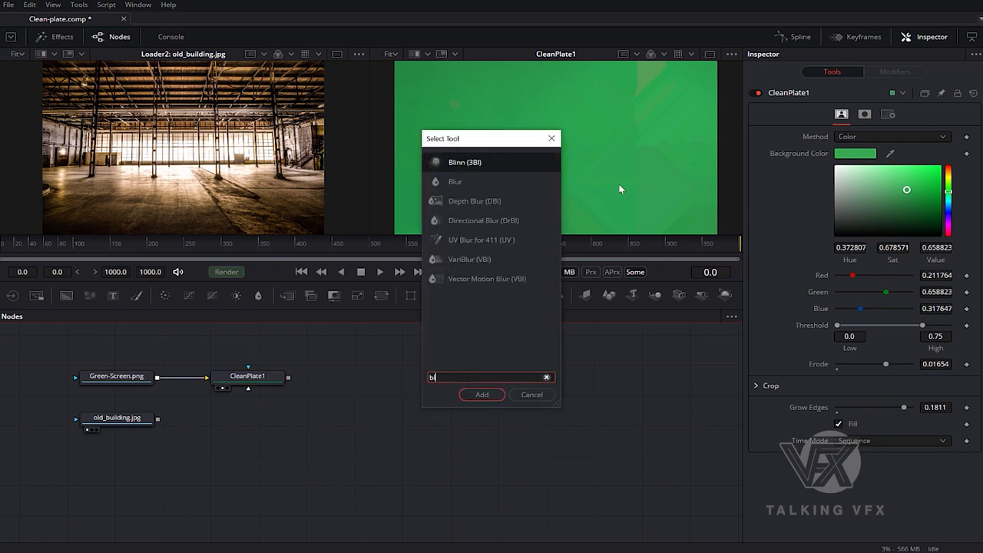
text(lur)
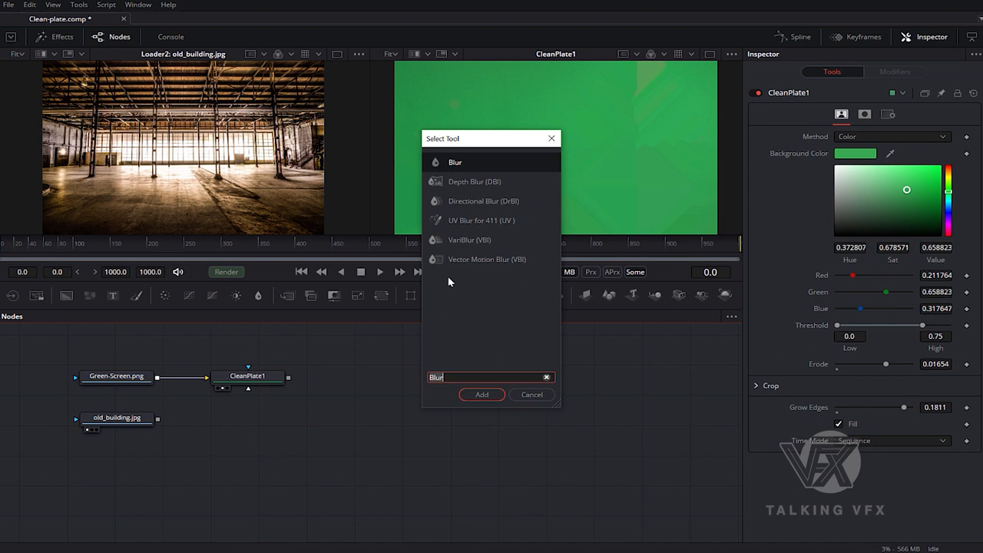
click(481, 395)
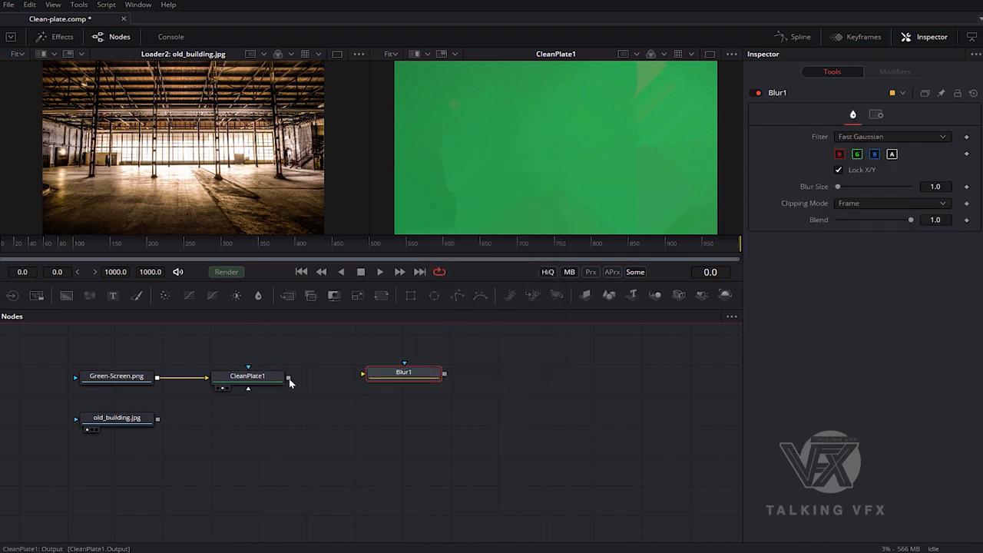
drag(403, 374, 369, 377)
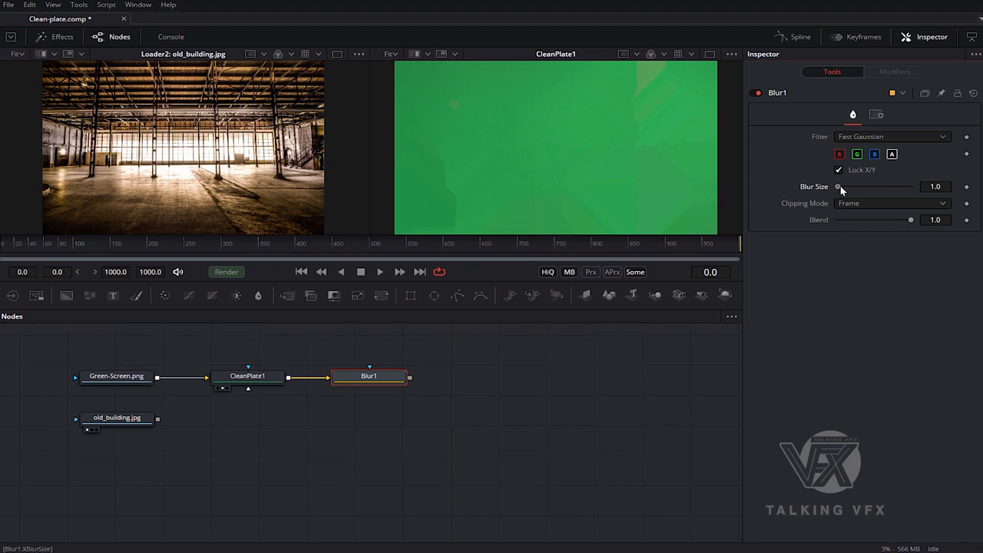
drag(839, 188, 866, 188)
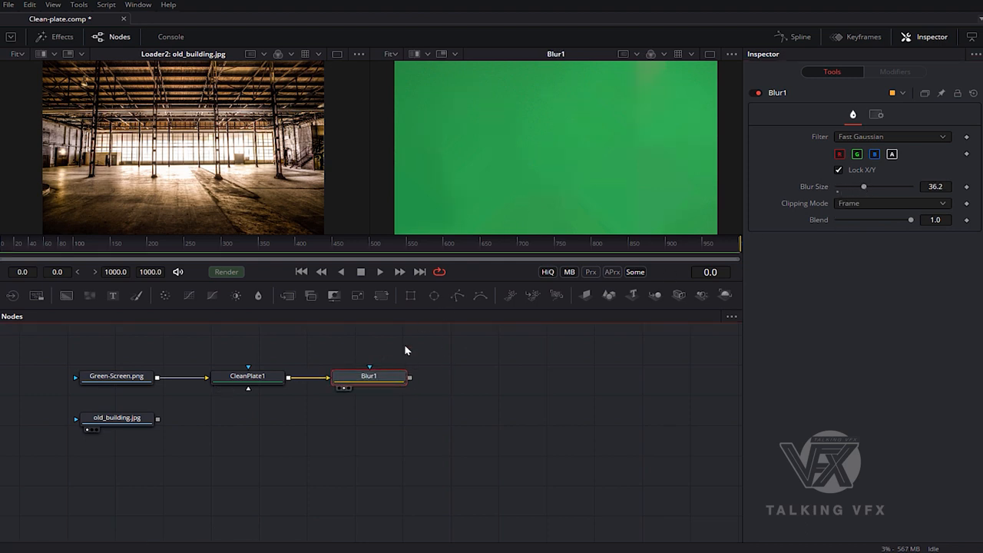
drag(864, 187, 868, 187)
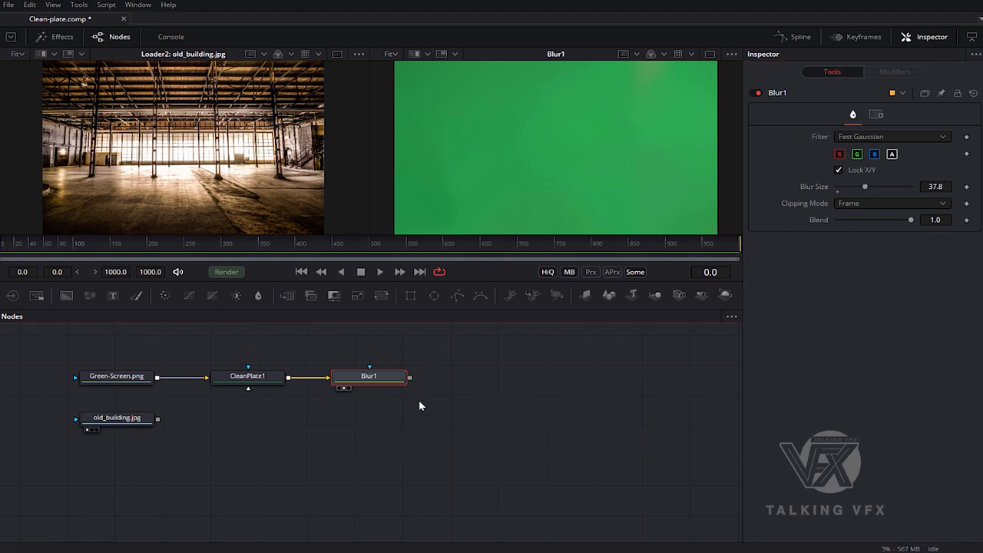
mouse_move(479, 392)
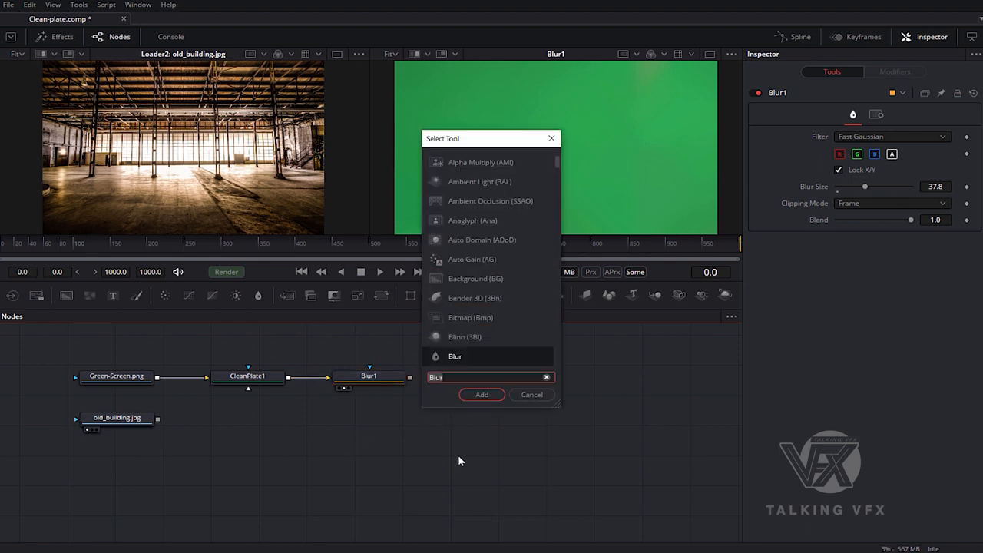
Add a DeltaKeyer1 node and place it below CleanPlate1.
text(del)
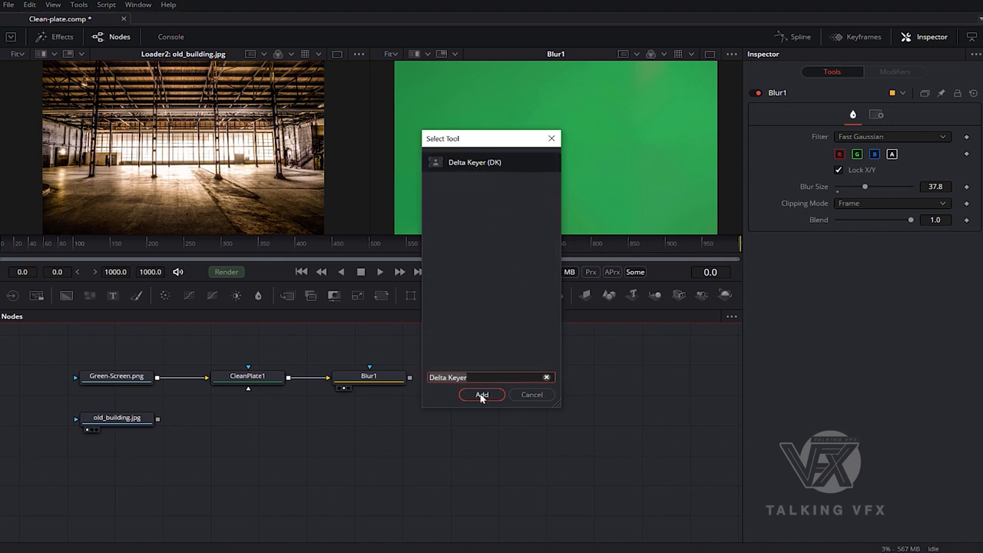
click(482, 395)
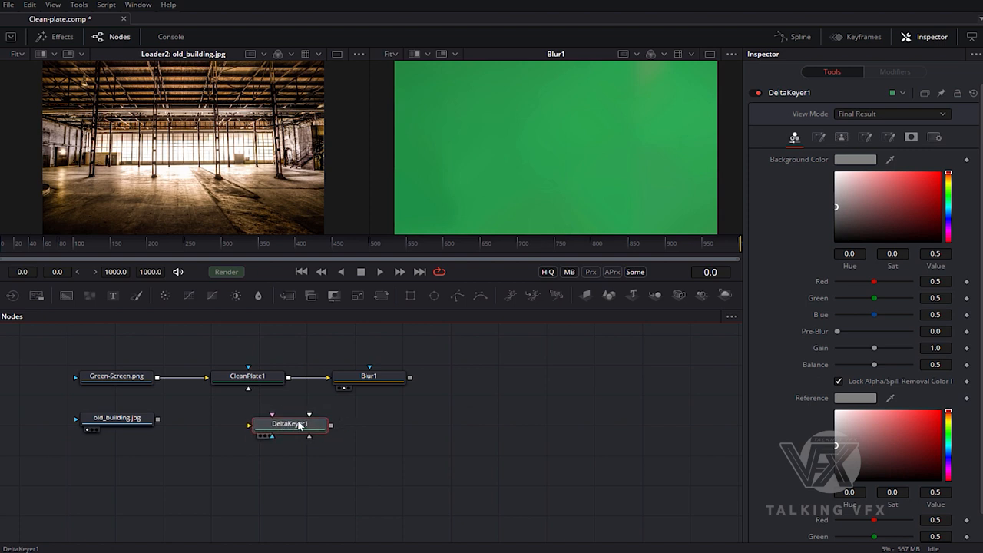
drag(291, 425, 277, 421)
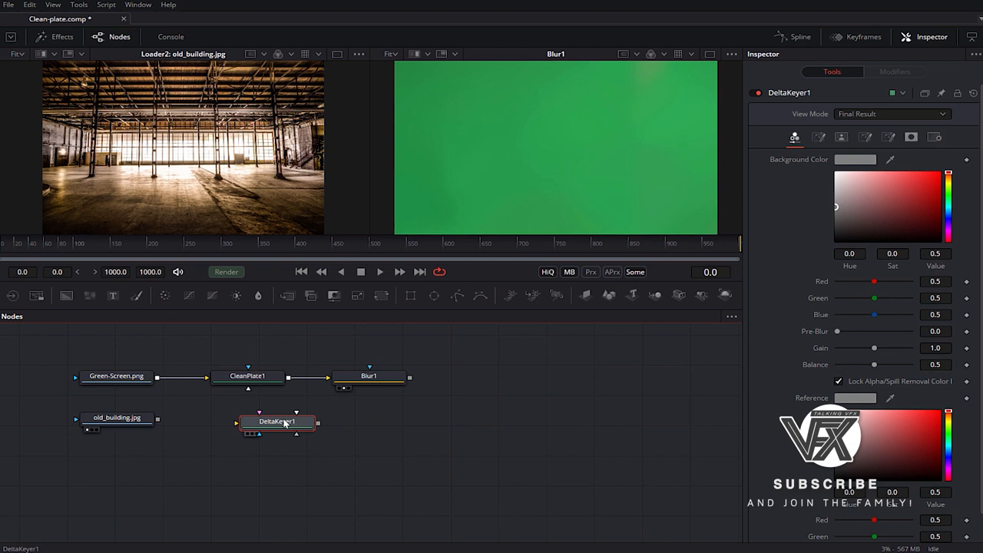
Feed Green-Screen.png and the blurred clean plate into DeltaKeyer1 and view its result.
drag(277, 421, 255, 415)
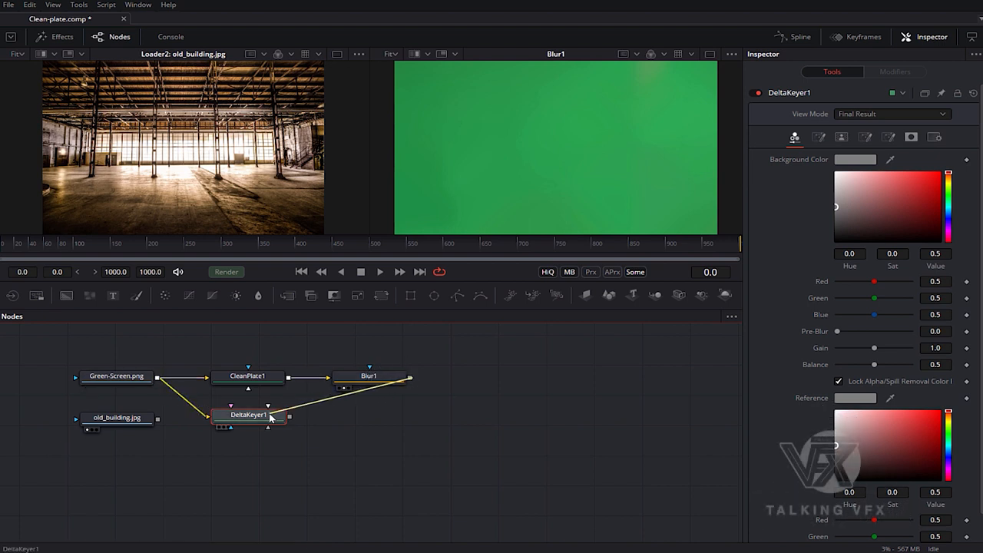
drag(289, 417, 368, 387)
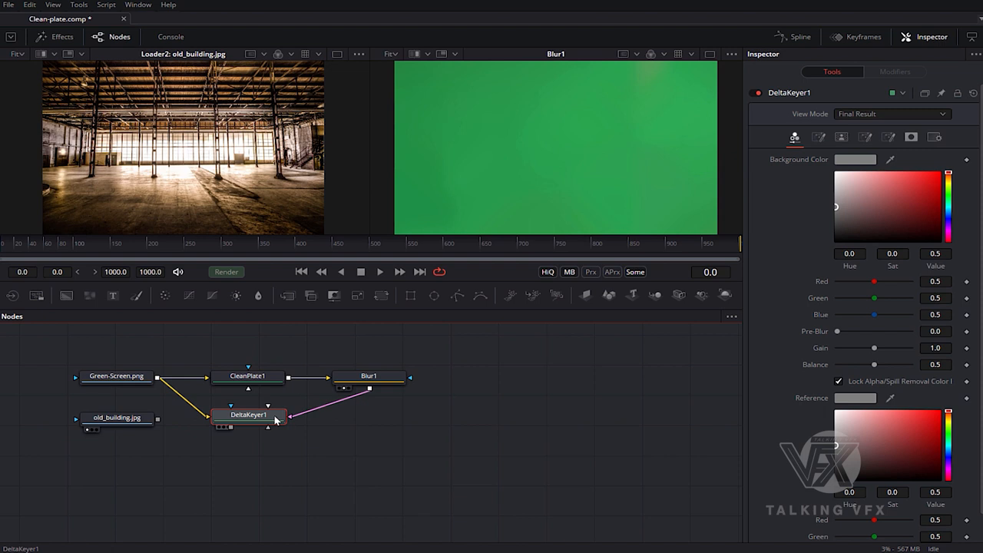
click(247, 415)
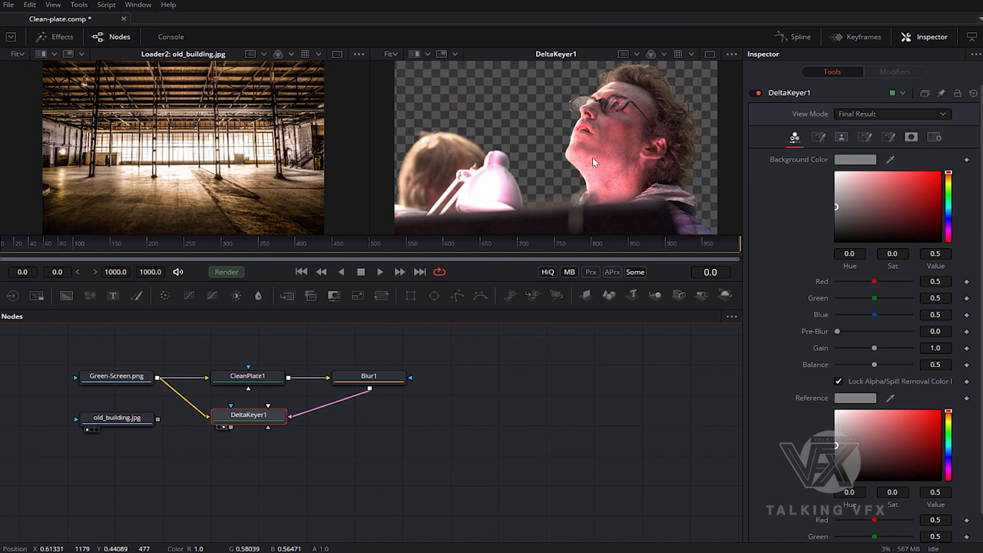
mouse_move(579, 146)
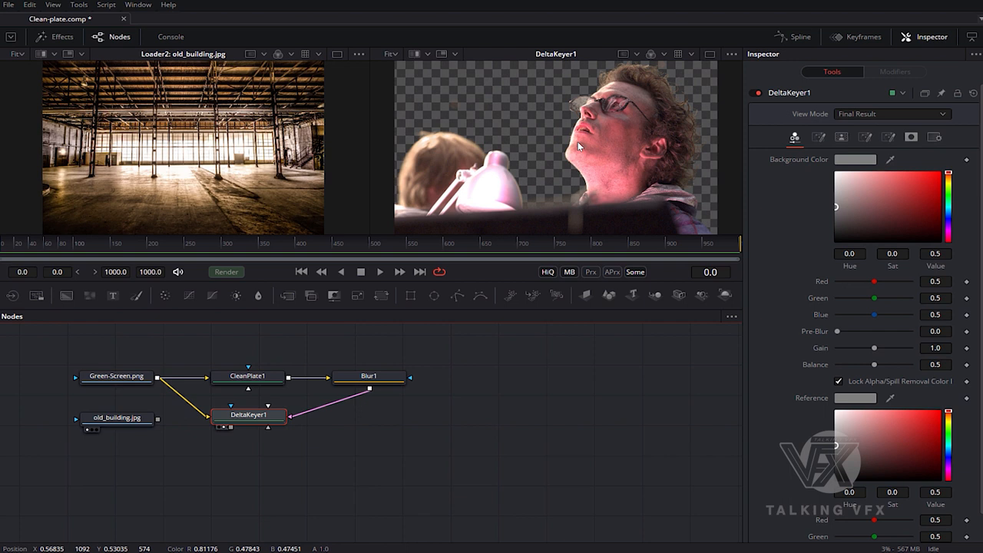
mouse_move(739, 138)
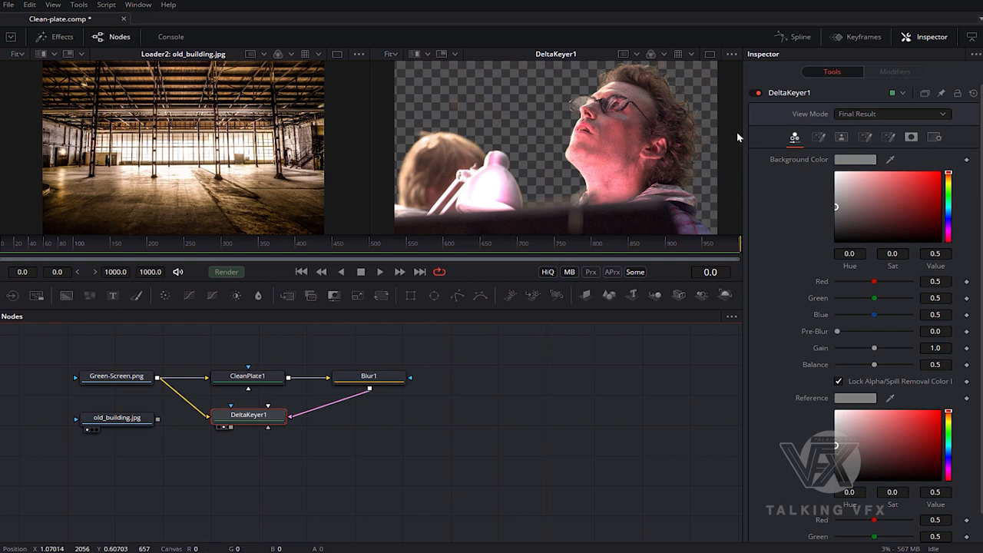
Switch the viewer to the Alpha channel to inspect the keyer's matte.
click(645, 54)
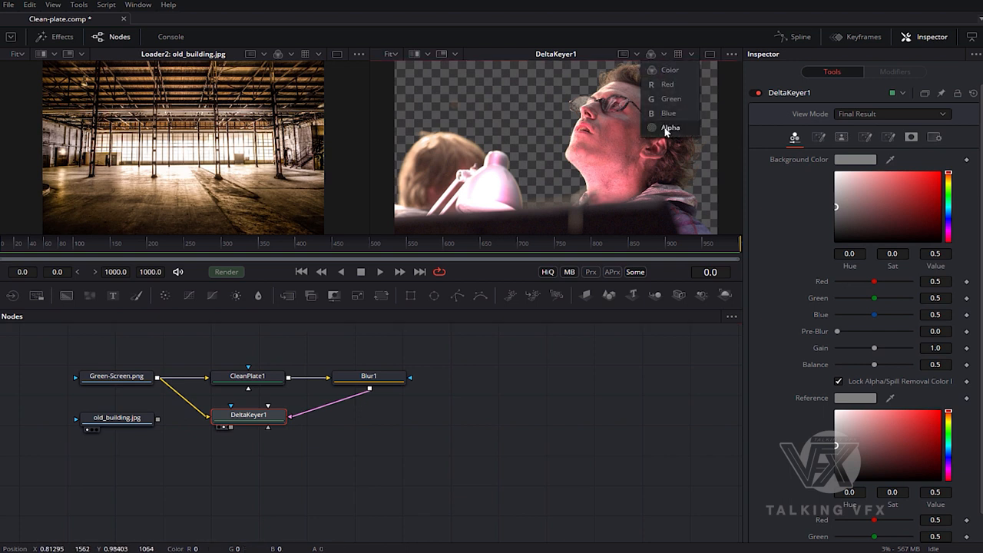
click(669, 127)
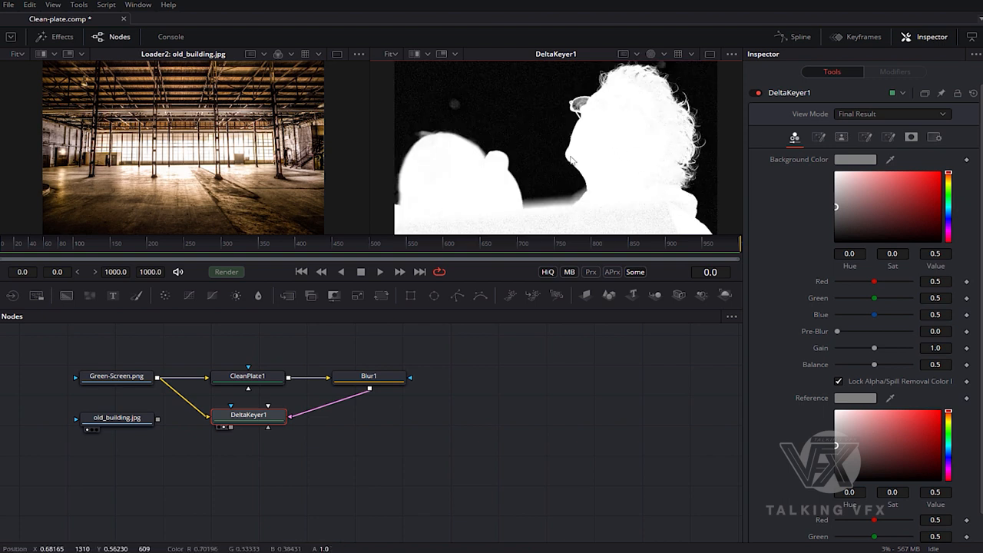
mouse_move(646, 215)
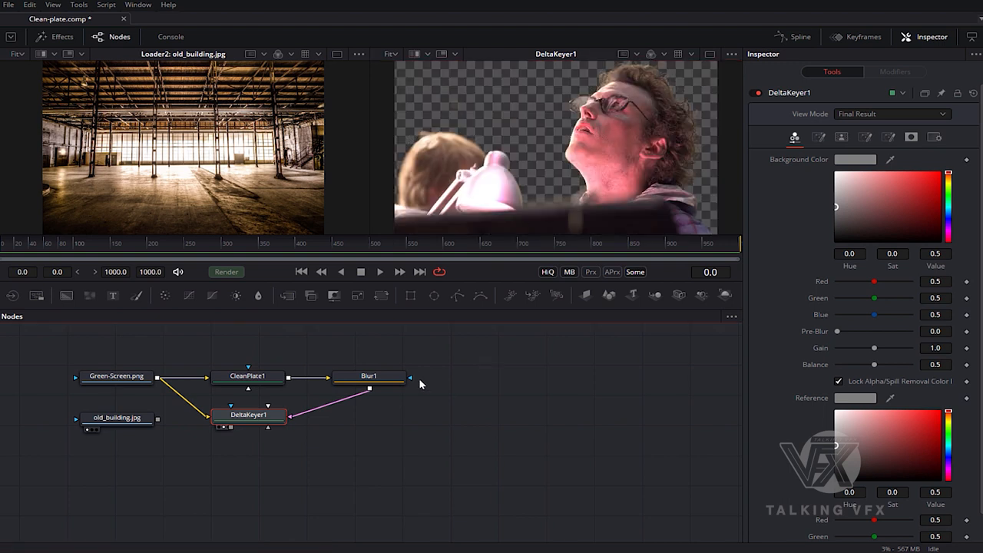
click(369, 377)
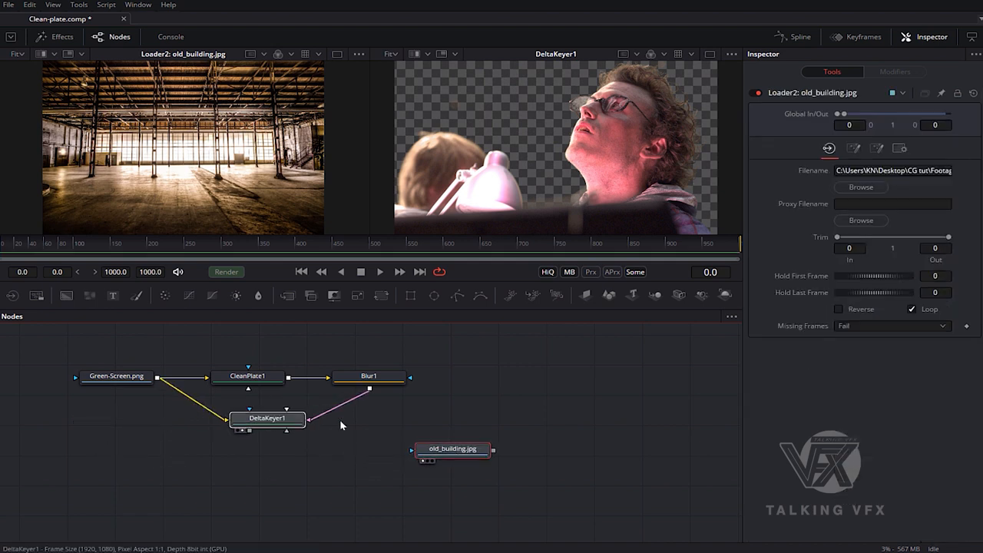
Reposition the nodes so the old_building.jpg loader sits beneath DeltaKeyer1.
right_click(341, 424)
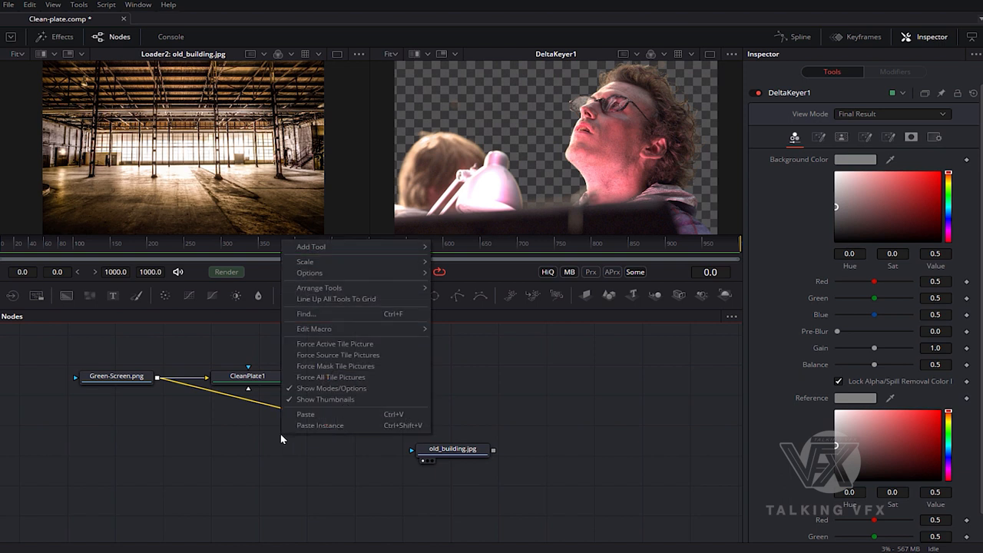
mouse_move(319, 287)
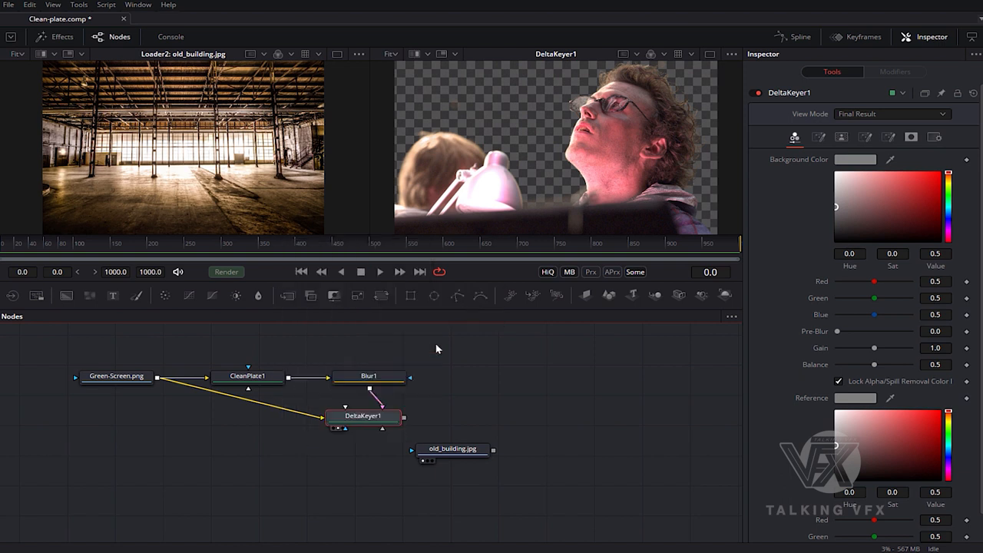
drag(366, 415, 342, 404)
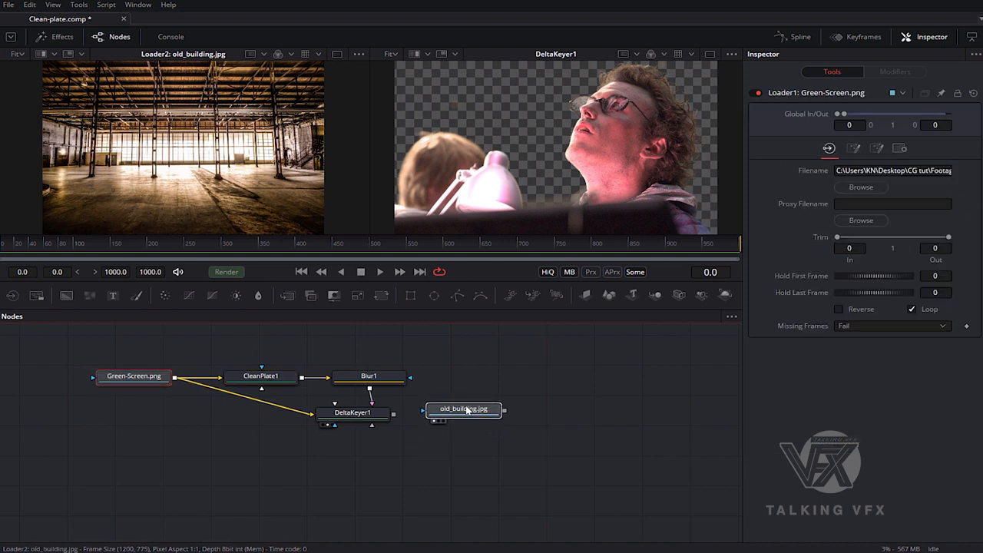
click(465, 411)
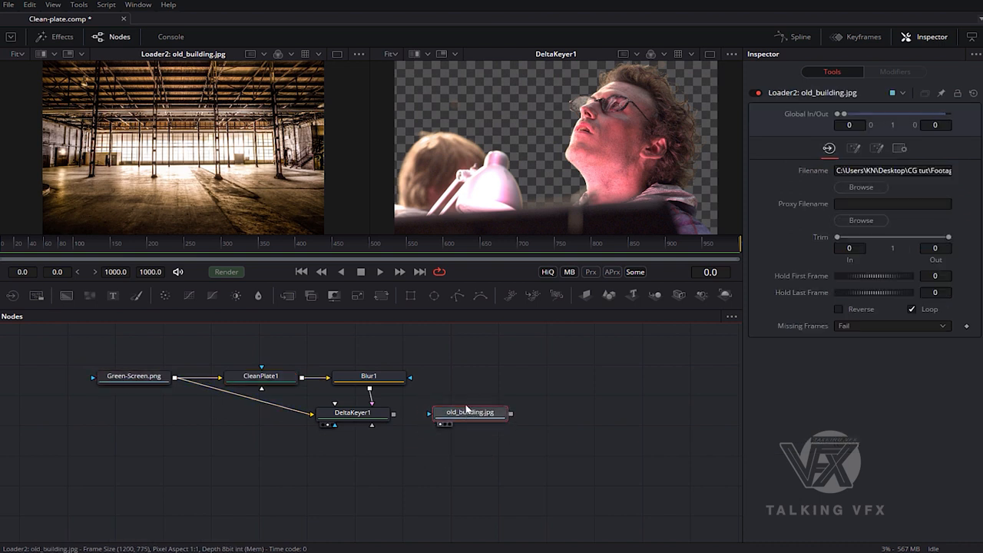
drag(471, 412, 341, 467)
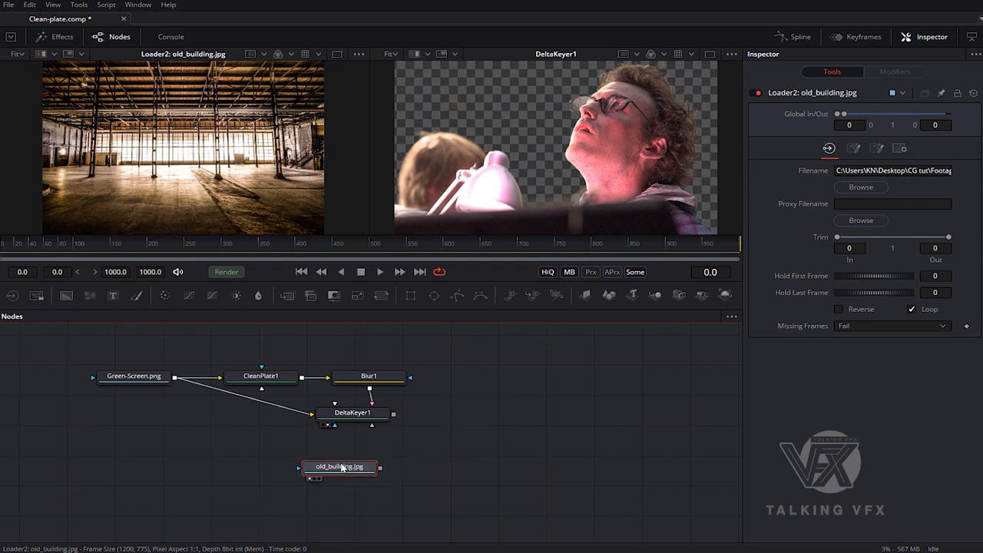
drag(341, 467, 354, 455)
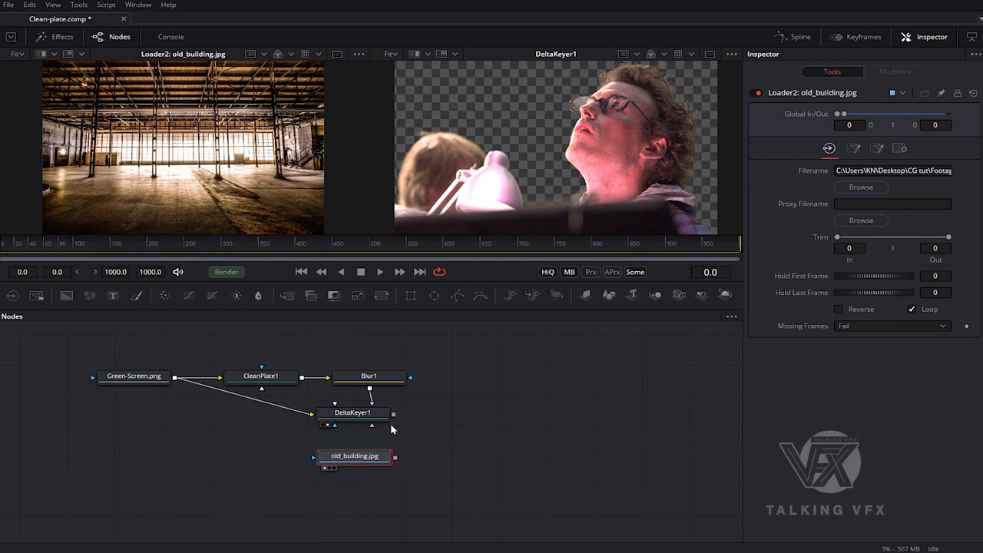
mouse_move(355, 411)
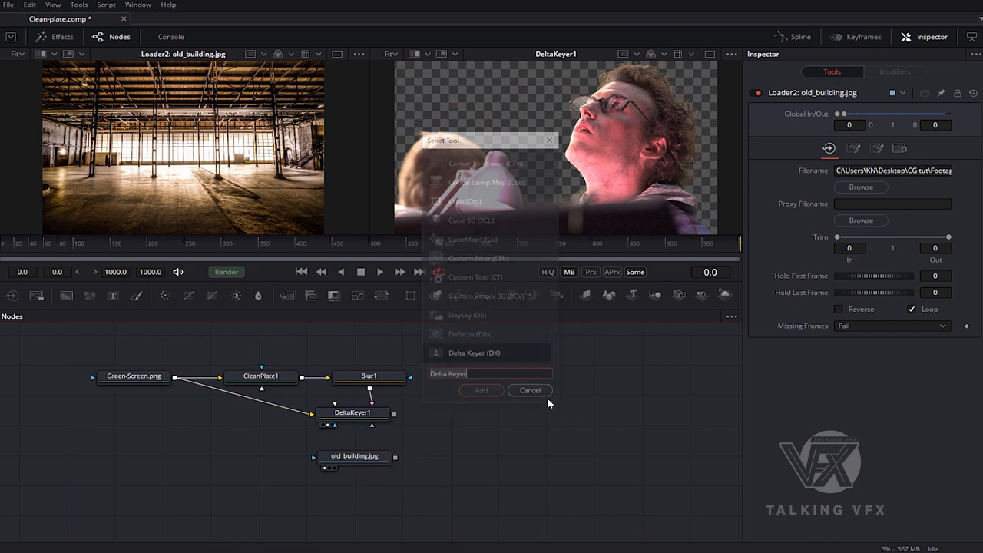
Add Merge1 with DeltaKeyer1 connected as its Foreground.
text(m)
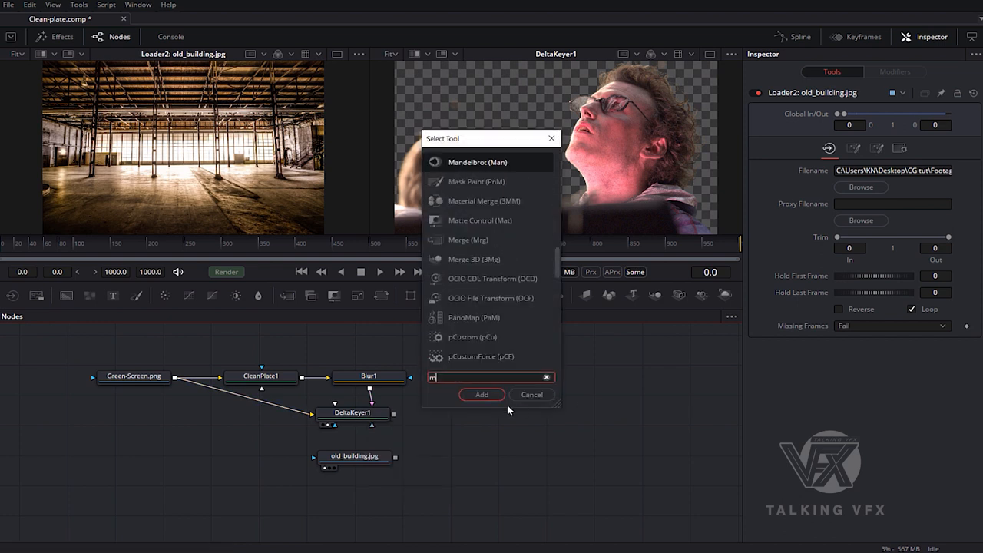
text(erge)
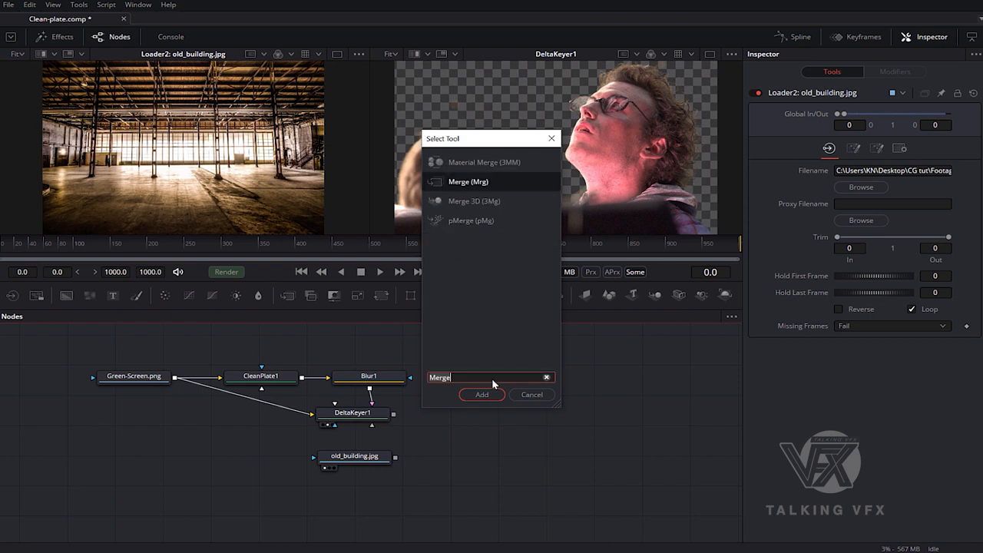
click(481, 395)
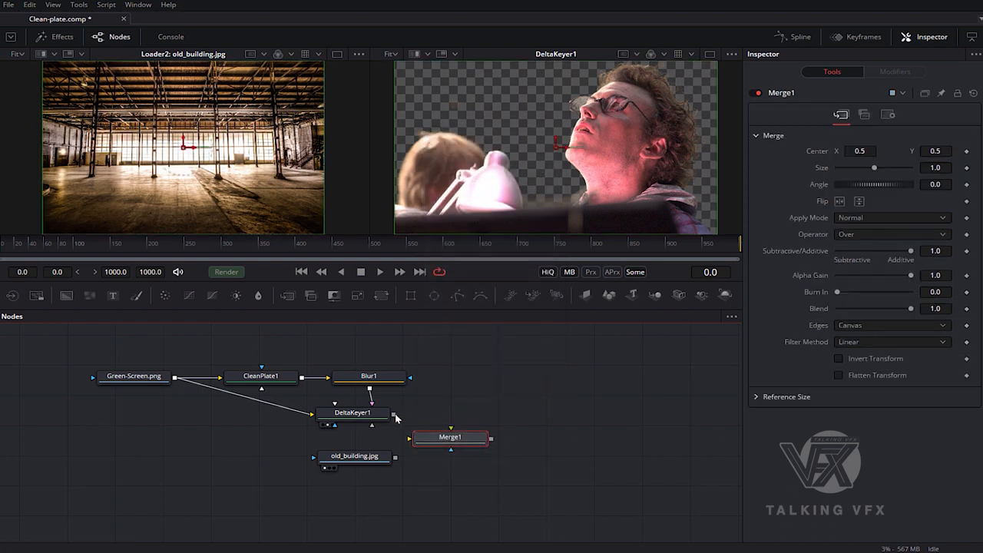
drag(392, 413, 452, 436)
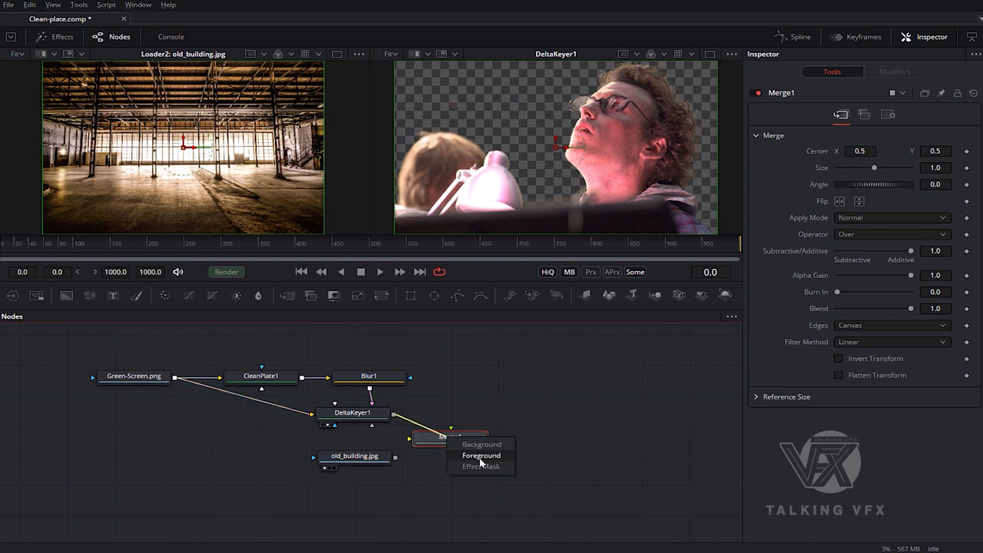
click(481, 455)
text(Merge)
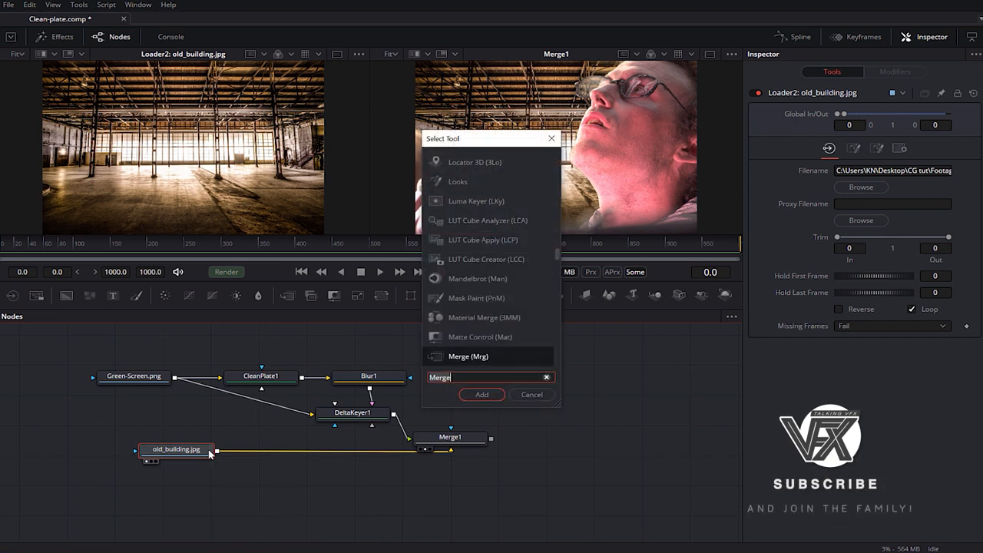
Insert Resize and Blur nodes after old_building.jpg, with background blur size about 15.
text(res)
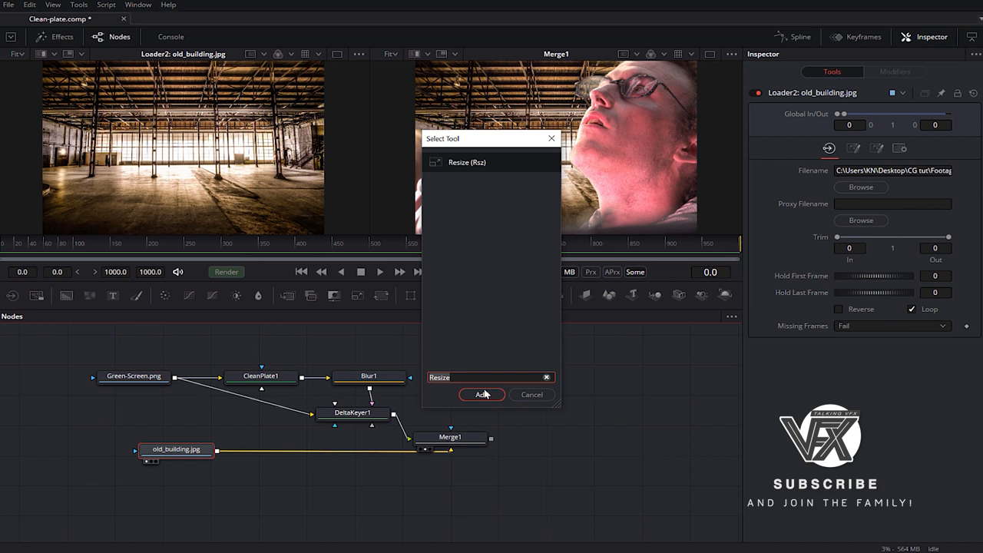
click(483, 395)
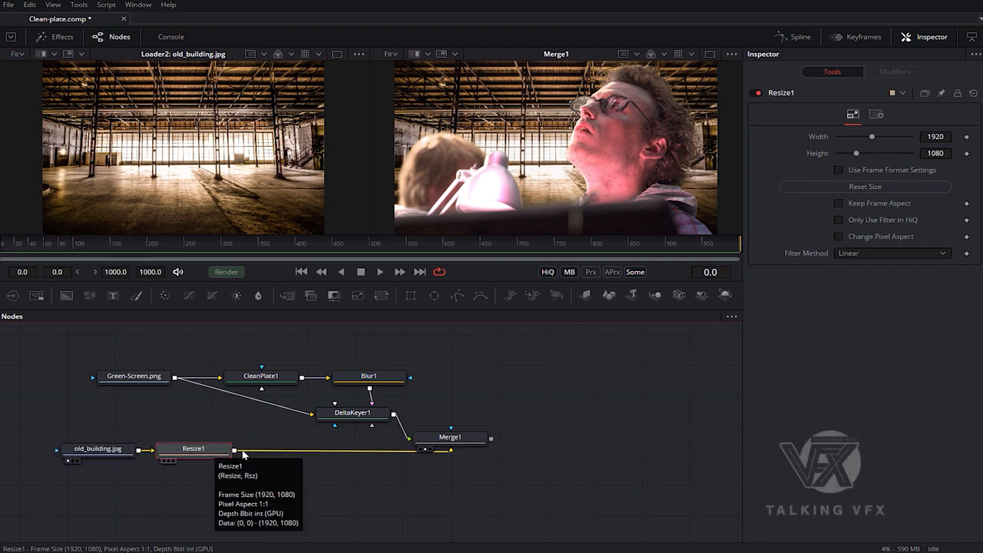
mouse_move(301, 463)
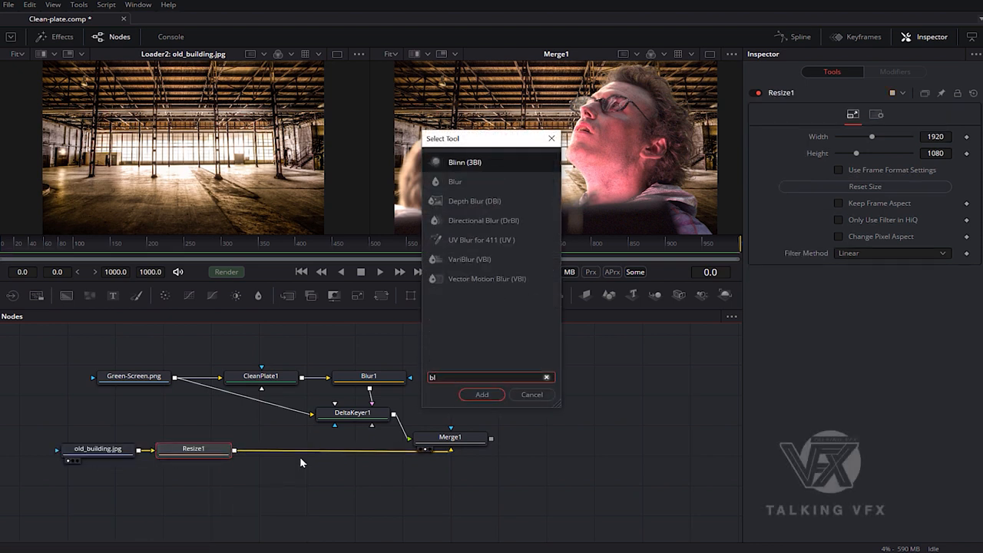
text(Blur)
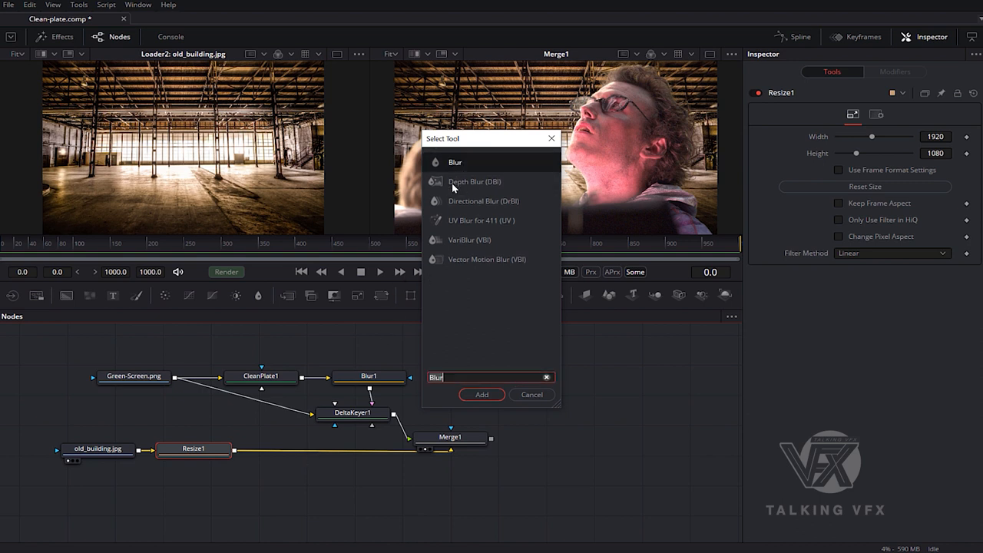
click(482, 395)
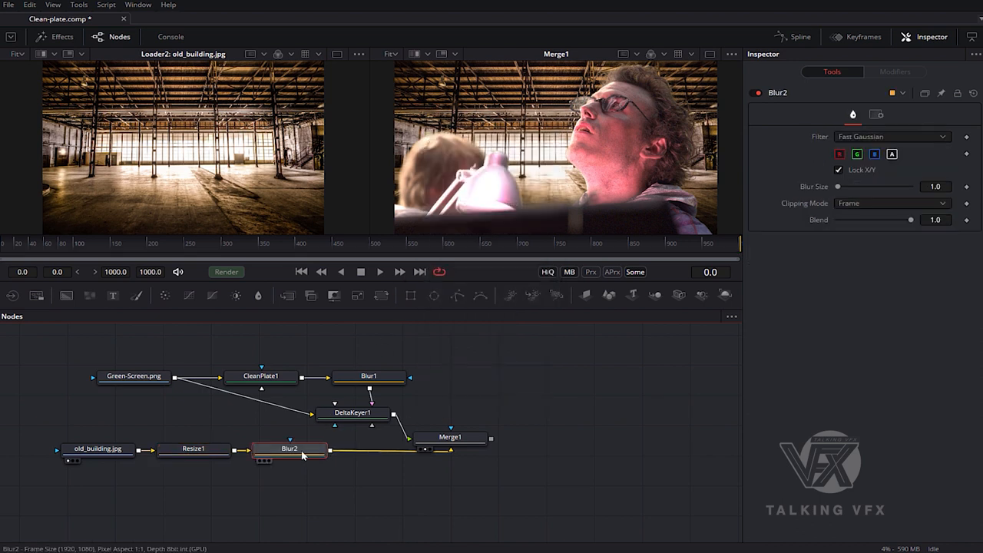
drag(839, 187, 851, 187)
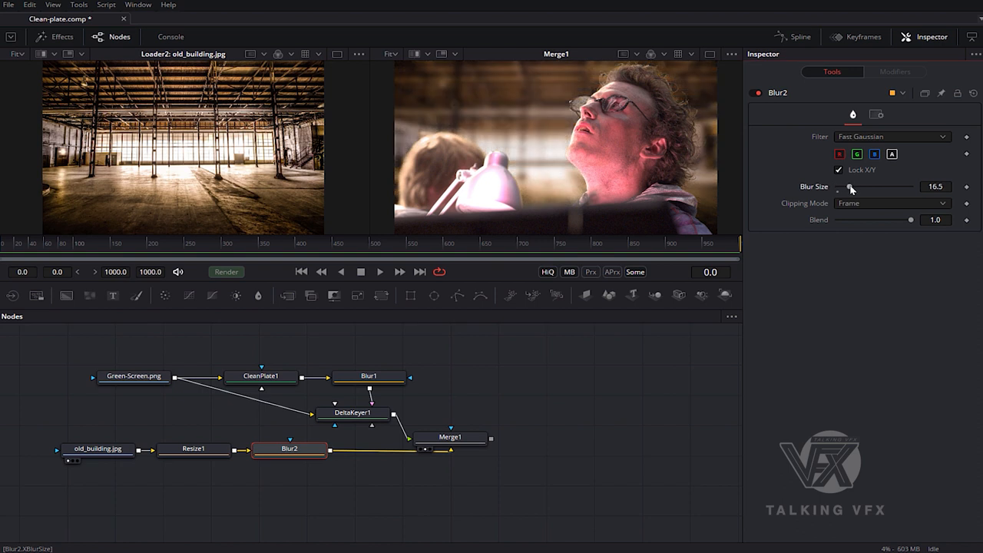
drag(851, 187, 848, 189)
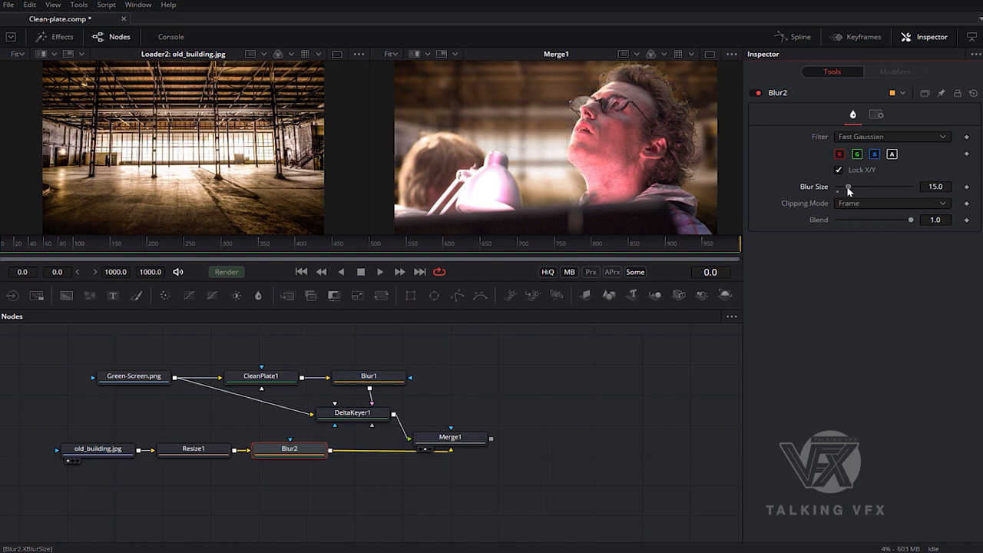
drag(846, 188, 852, 187)
text(Blur)
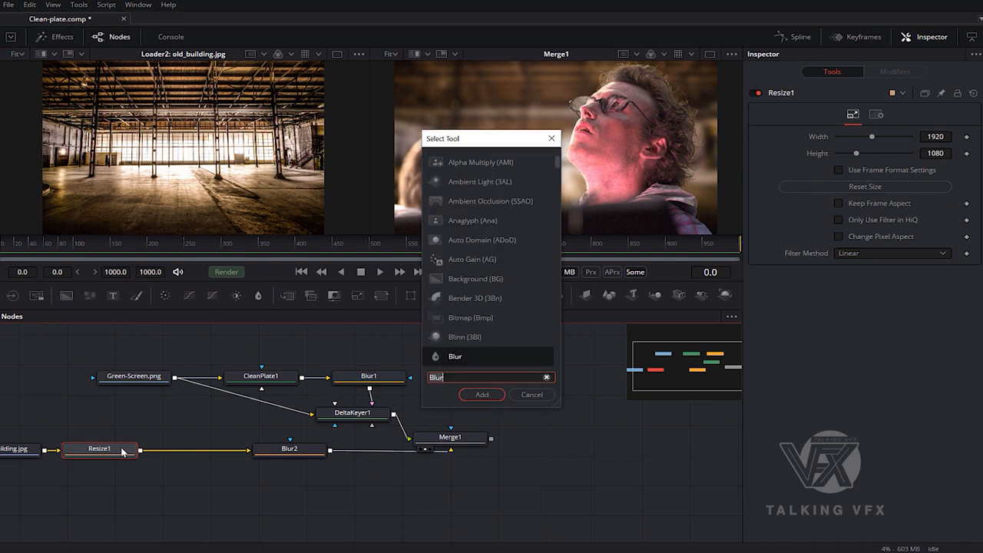
Insert a Color Curves node on the background branch and pull its curve down to darken, then target Merge1 for the next tool.
text(Color Curves)
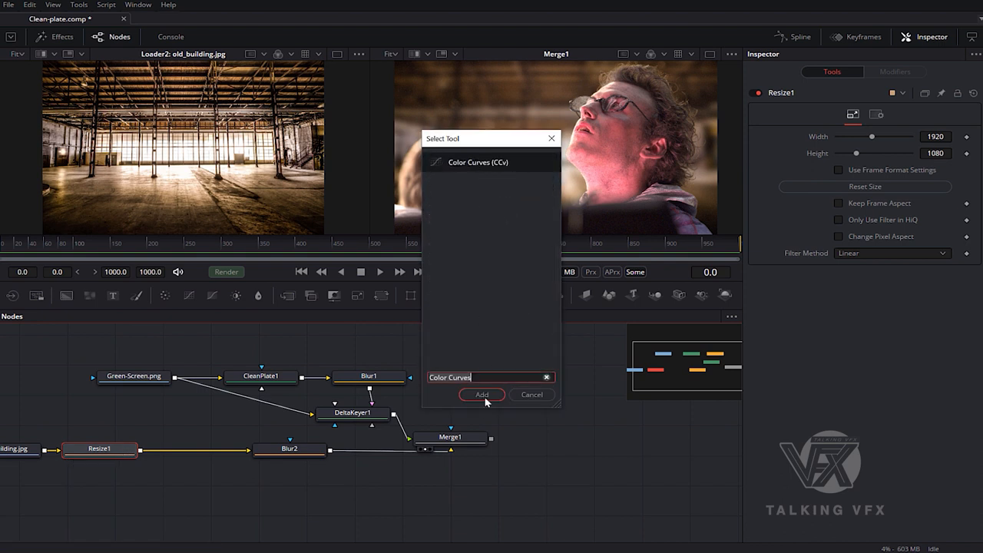
click(483, 395)
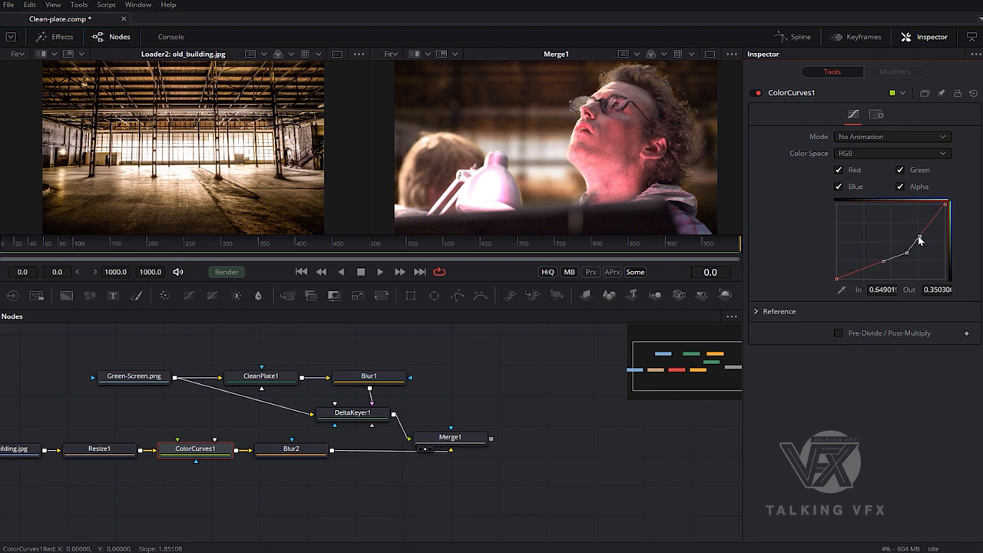
drag(920, 236, 924, 249)
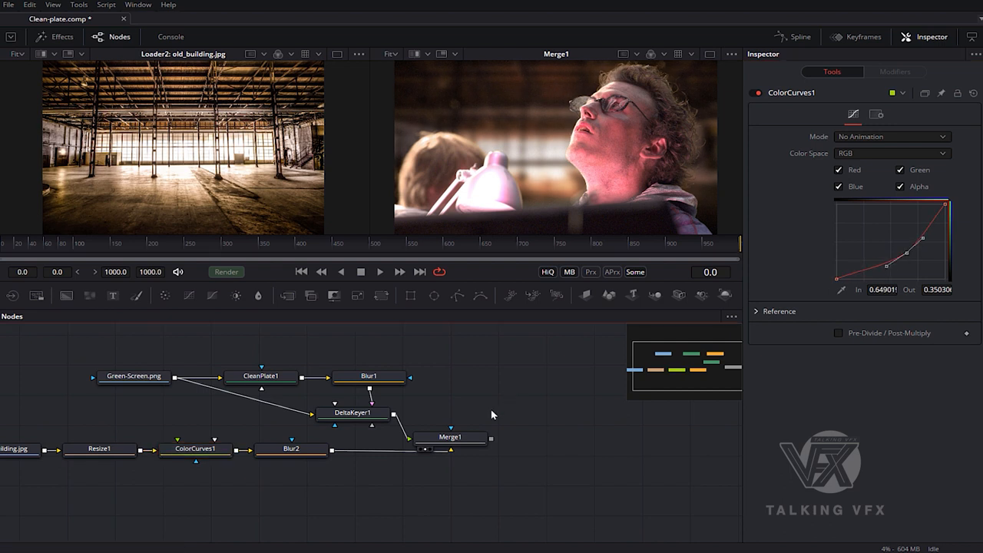
click(455, 449)
text(Color Curves)
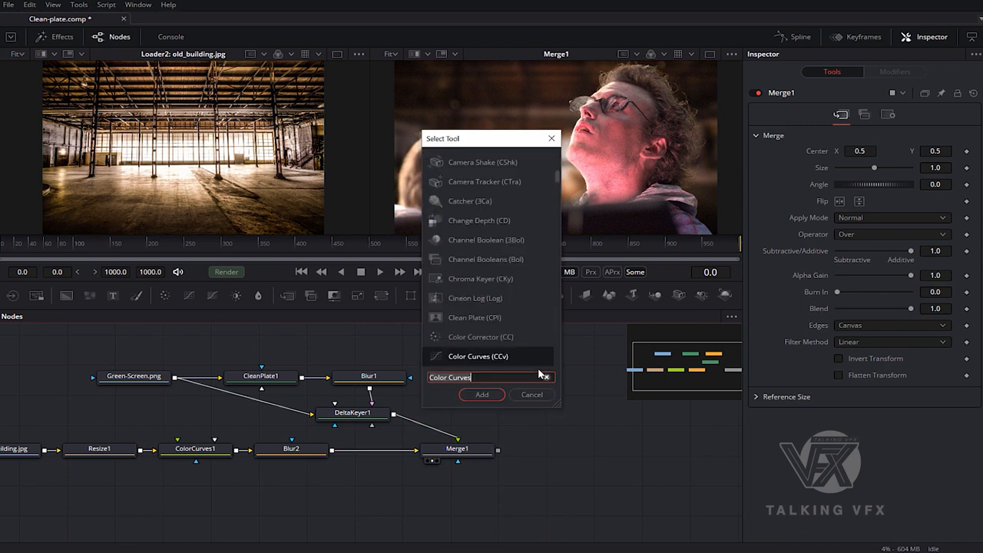
Add a Background node for the vignette and position it in the flow near the composite.
text(b)
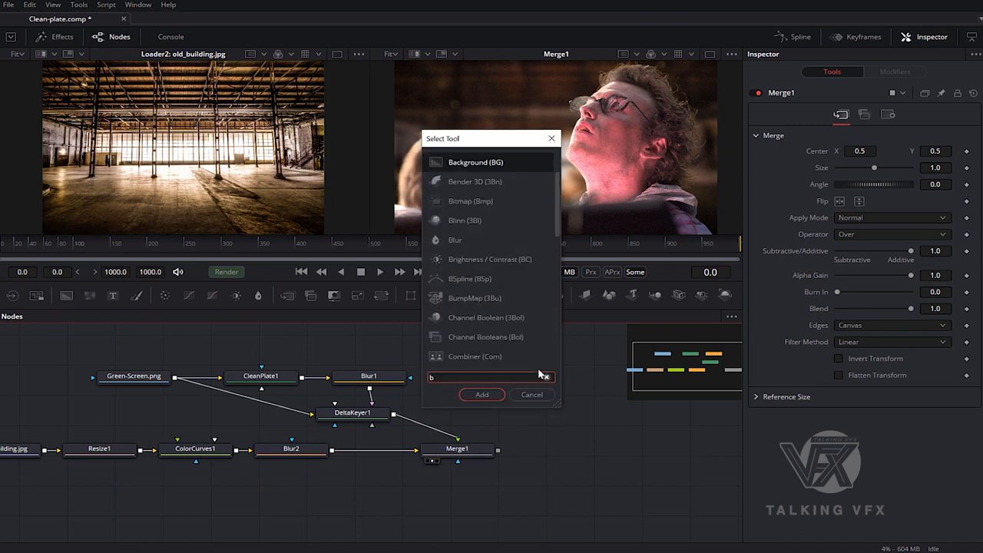
text(ackground)
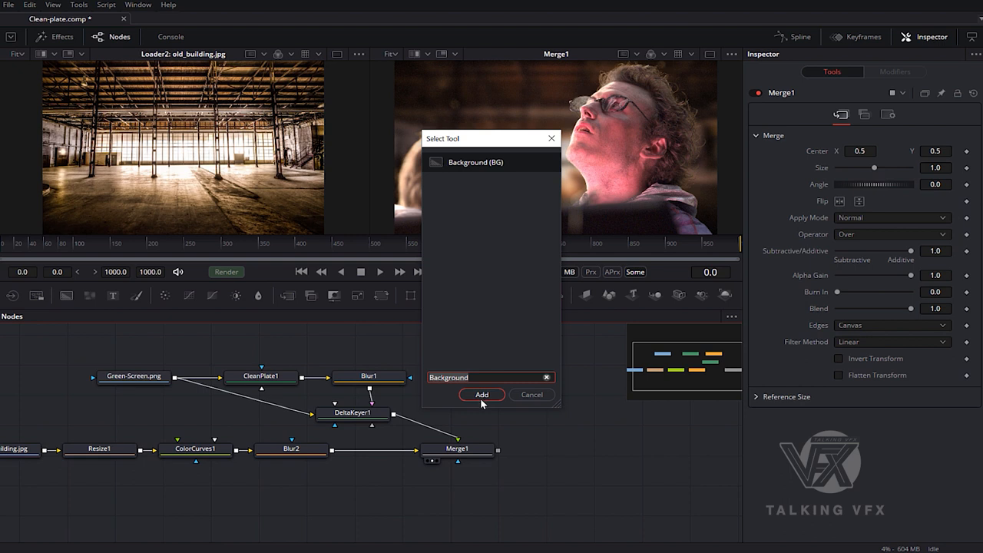
click(483, 393)
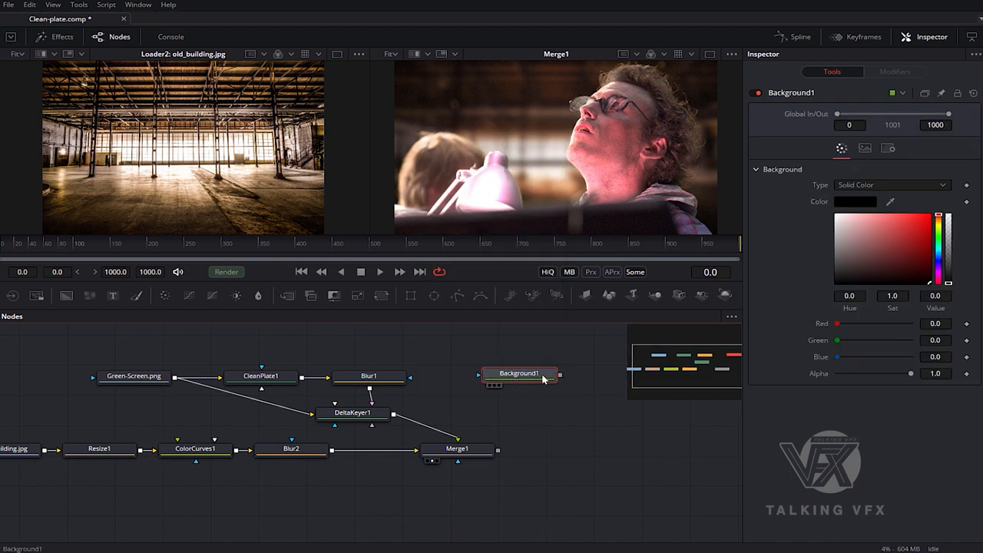
drag(520, 373, 483, 366)
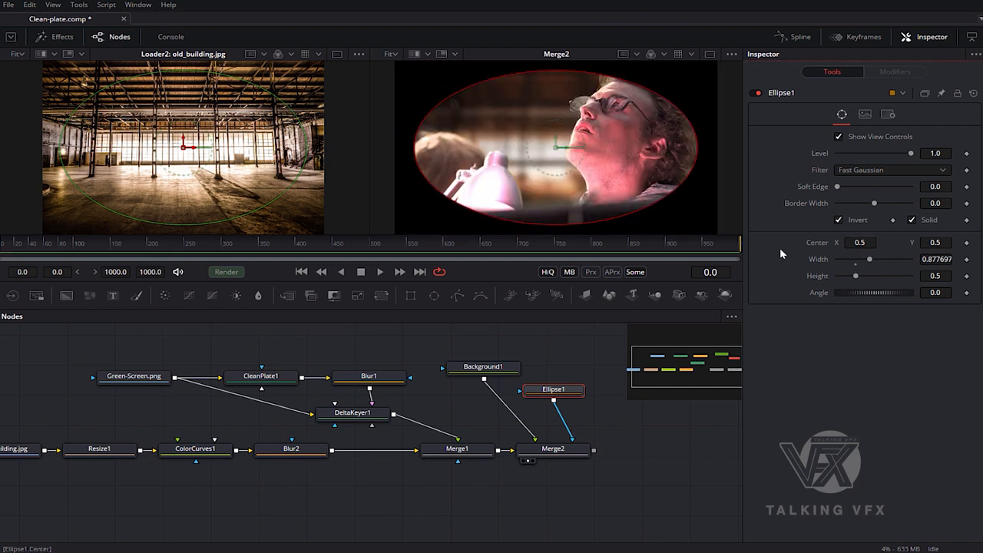
Raise the Ellipse mask's Soft Edge and Border Width so the dark vignette falls off softly and wide.
drag(837, 188, 876, 187)
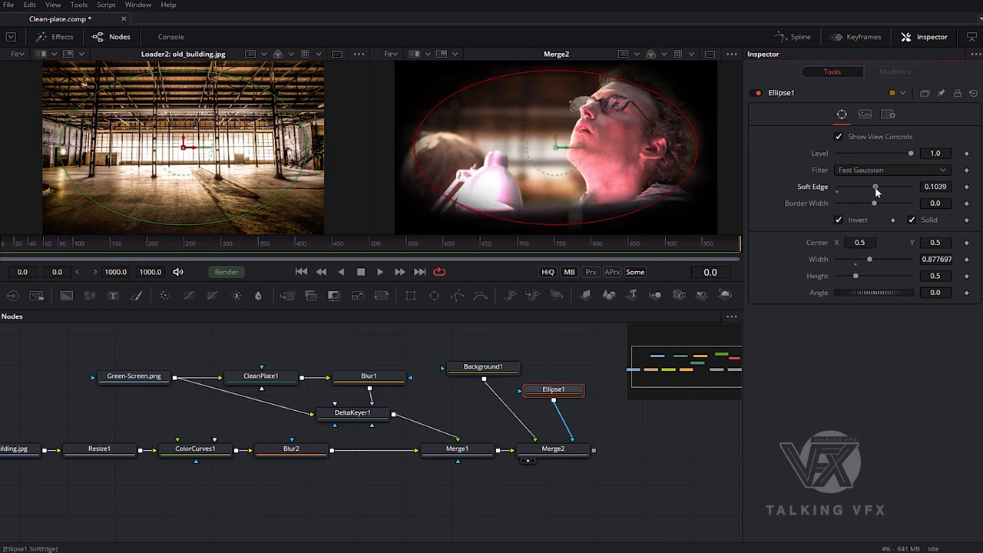
drag(855, 202, 894, 203)
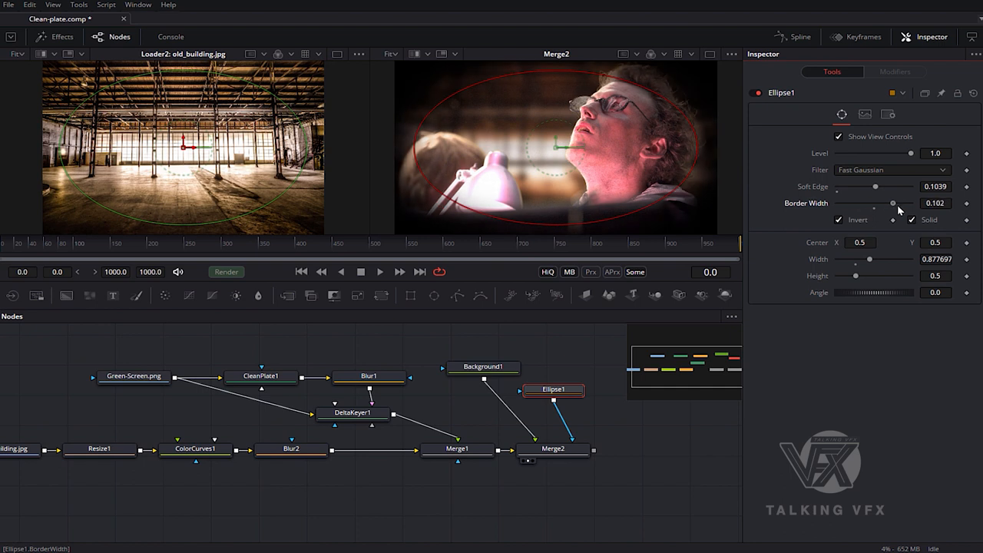
drag(893, 203, 905, 203)
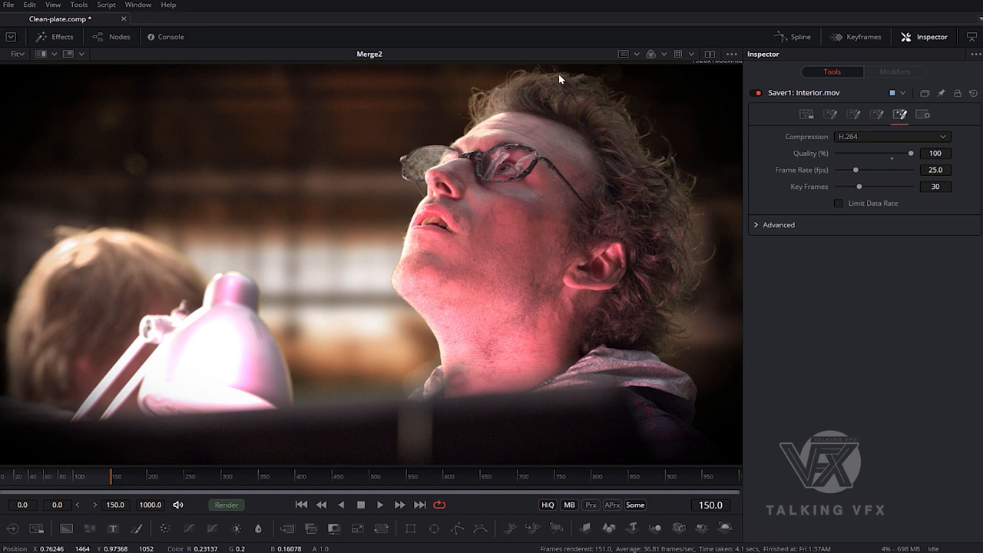
mouse_move(362, 204)
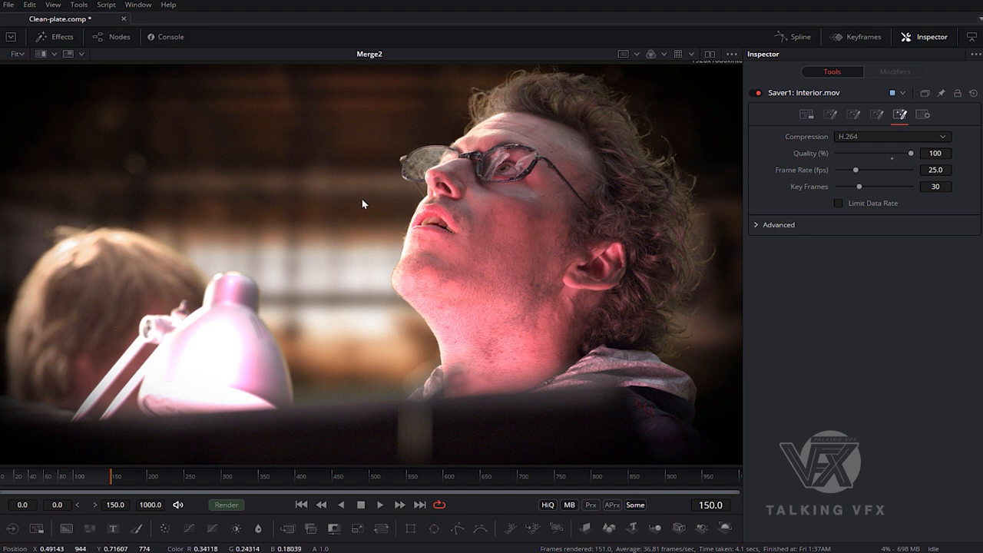